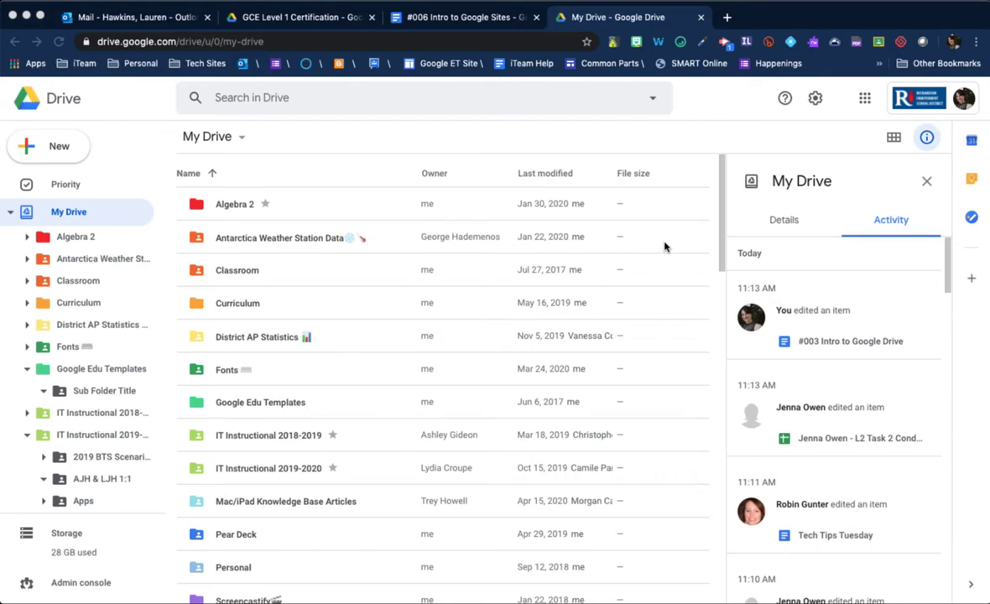
mouse_move(282, 174)
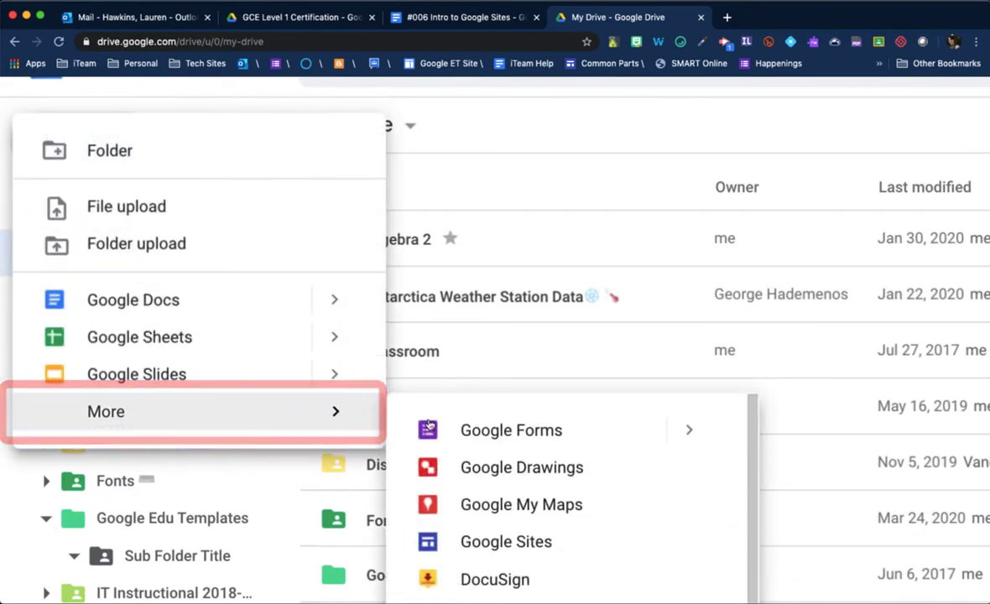
mouse_move(507, 541)
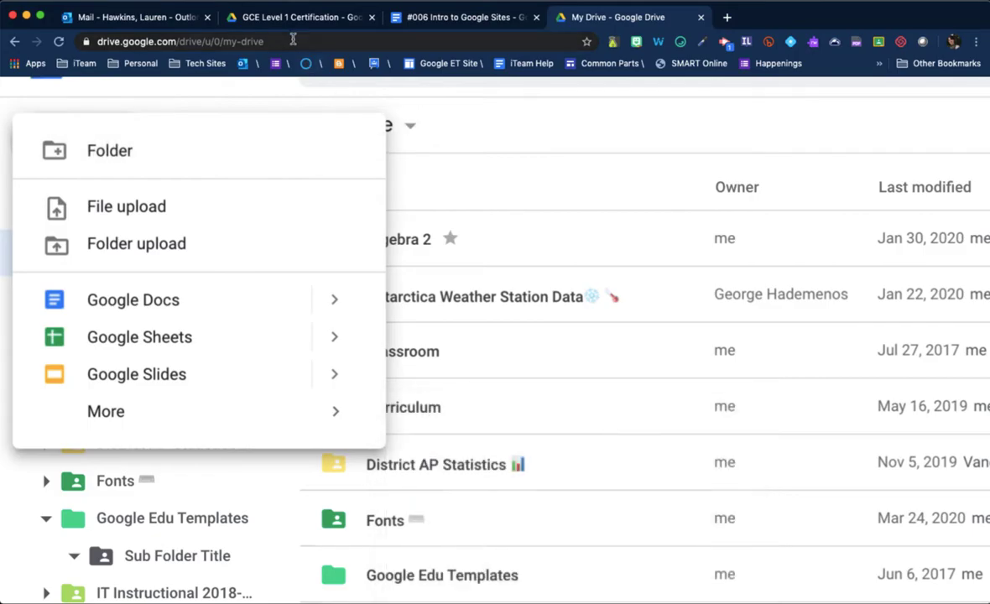
Go to sites.new in the address bar to create a new untitled Google Site
click(293, 40)
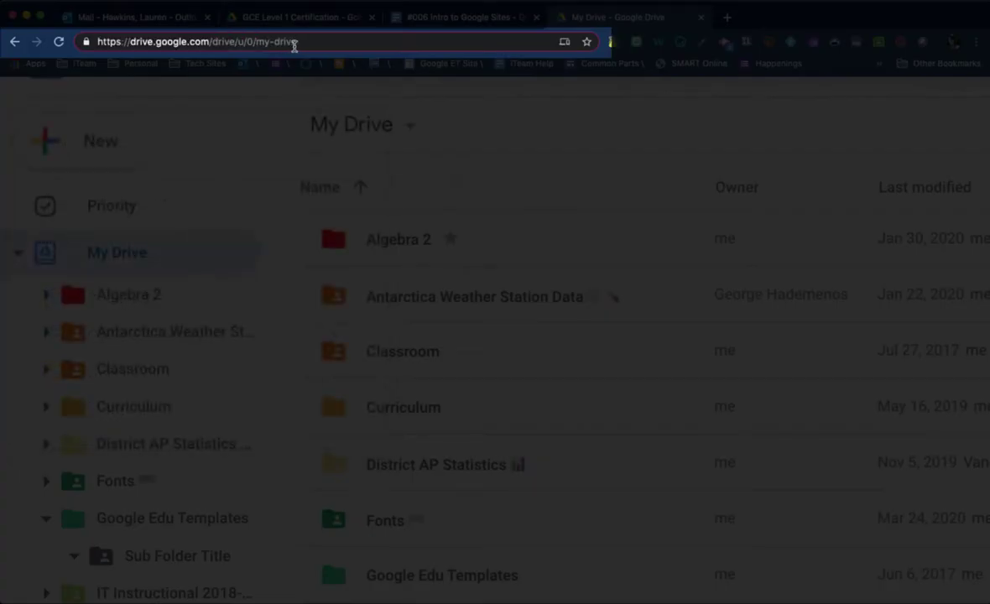
text(schoology.com)
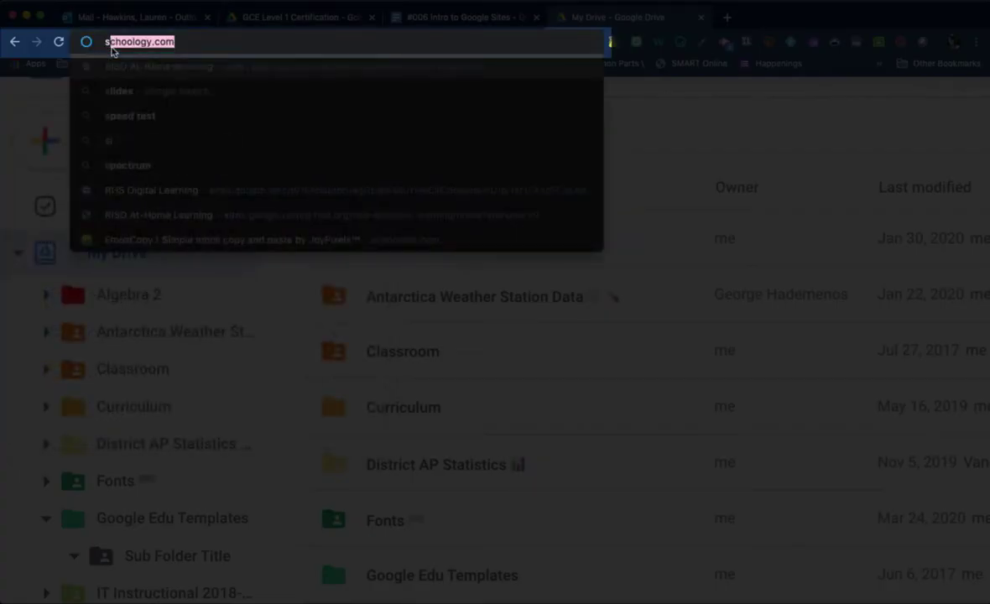
text(sites.new)
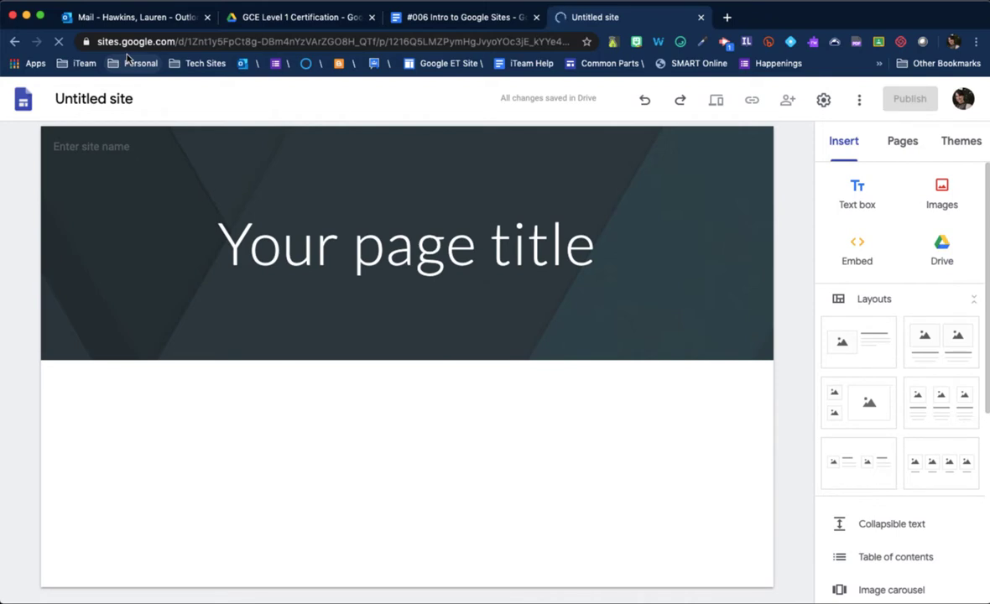
Rename the untitled site to 'Title Level 1 Site'
click(94, 97)
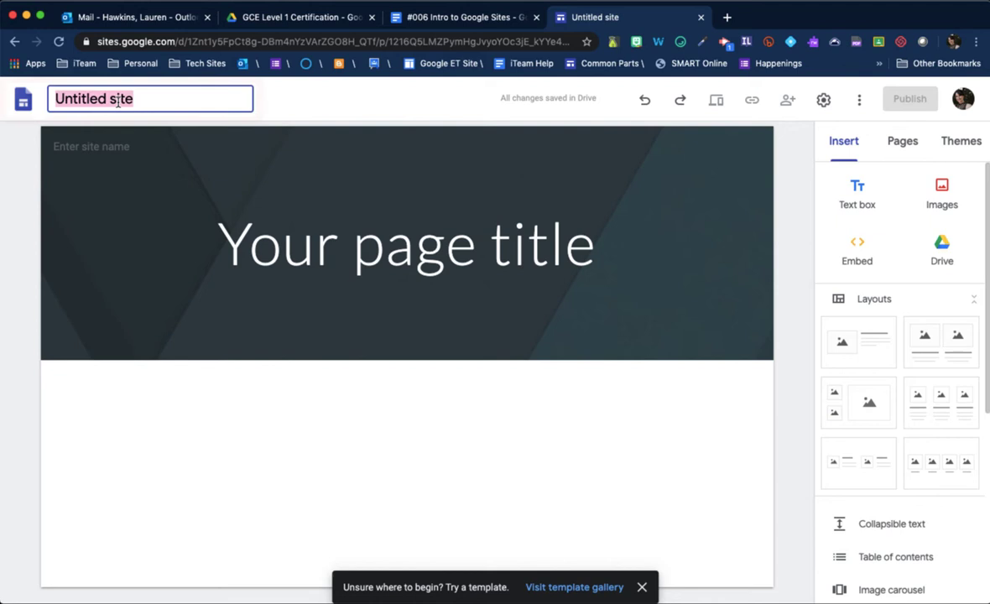
text(Title)
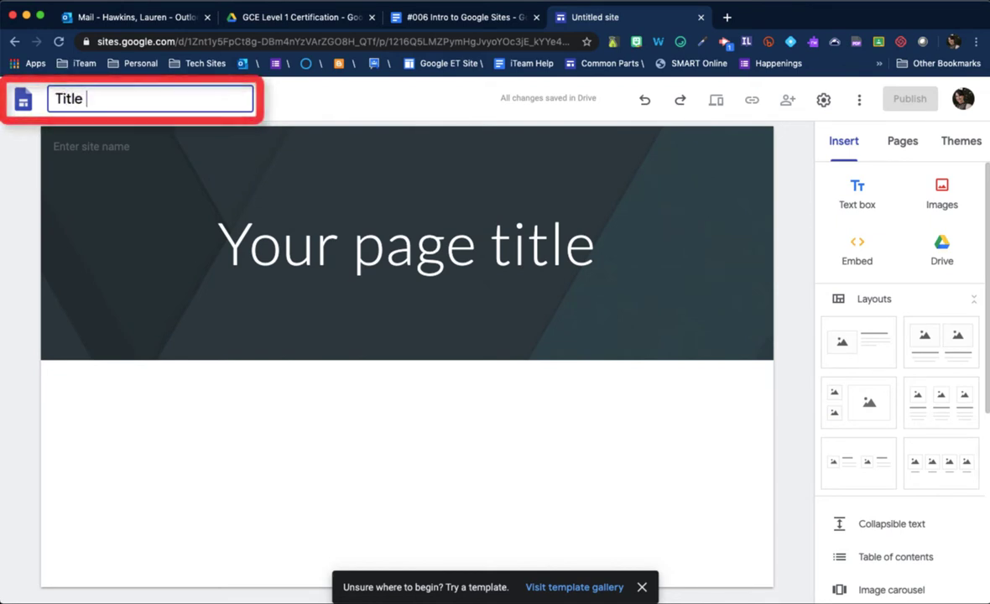
text(Level 1 Site)
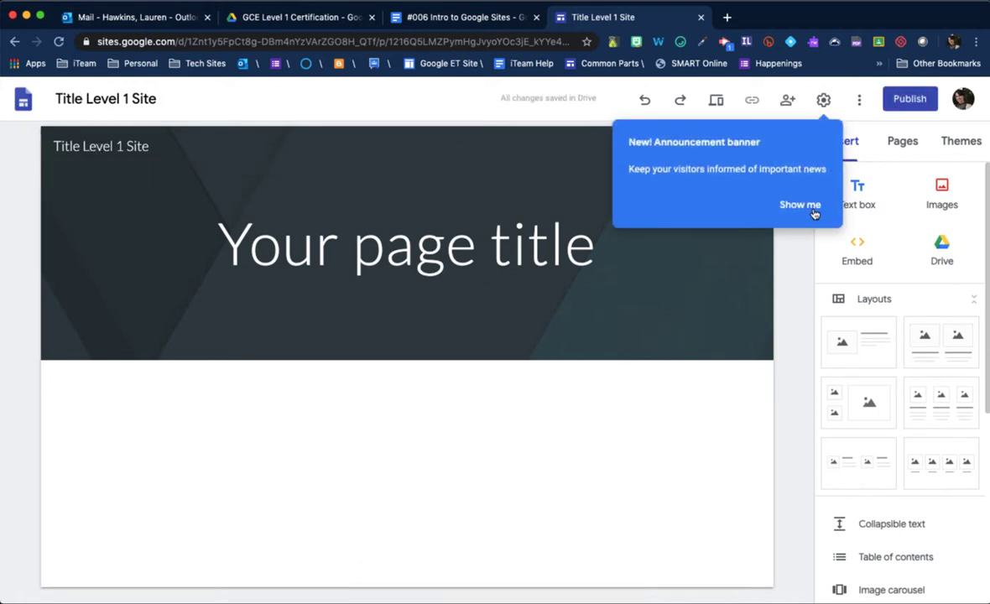
mouse_move(803, 157)
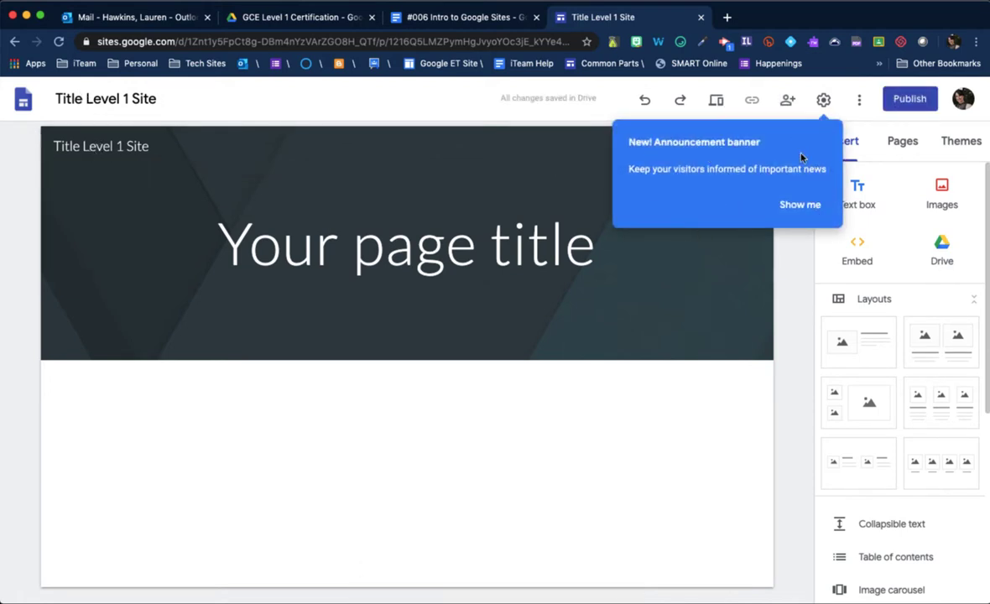
Retitle the home page 'Title Page' and add an empty text box beneath the header
click(406, 245)
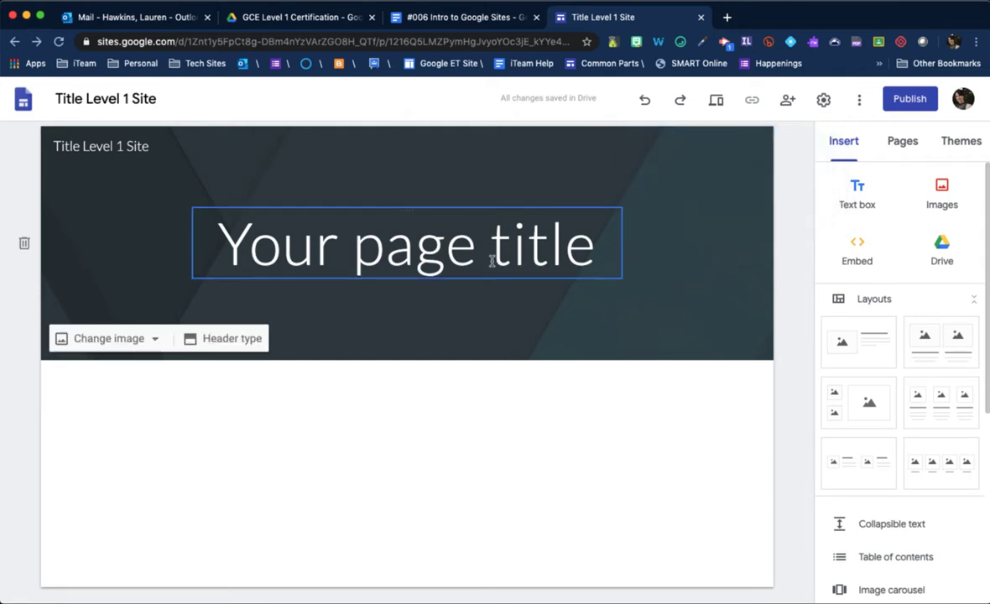
double_click(406, 245)
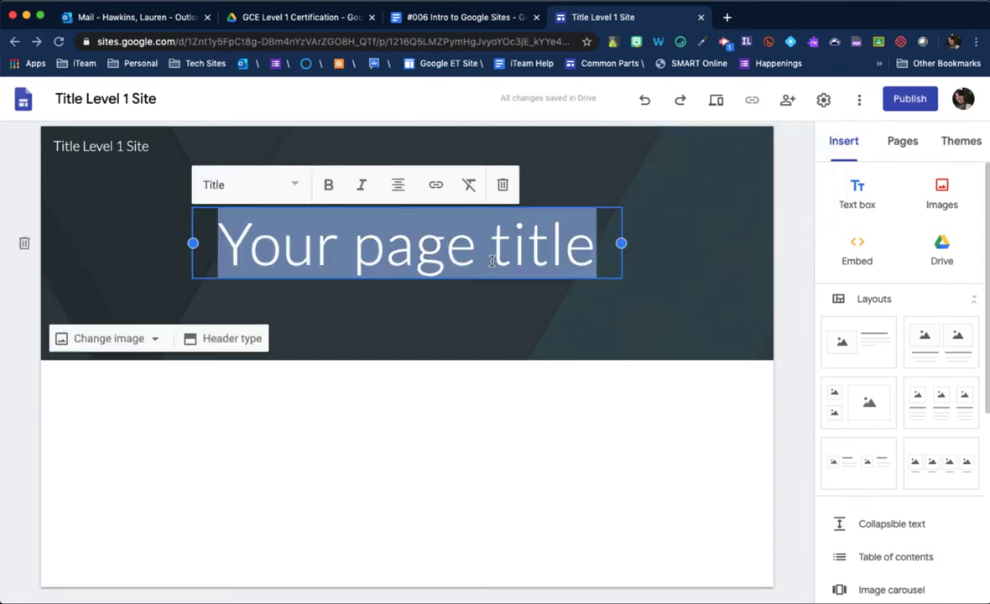
text(Title Page)
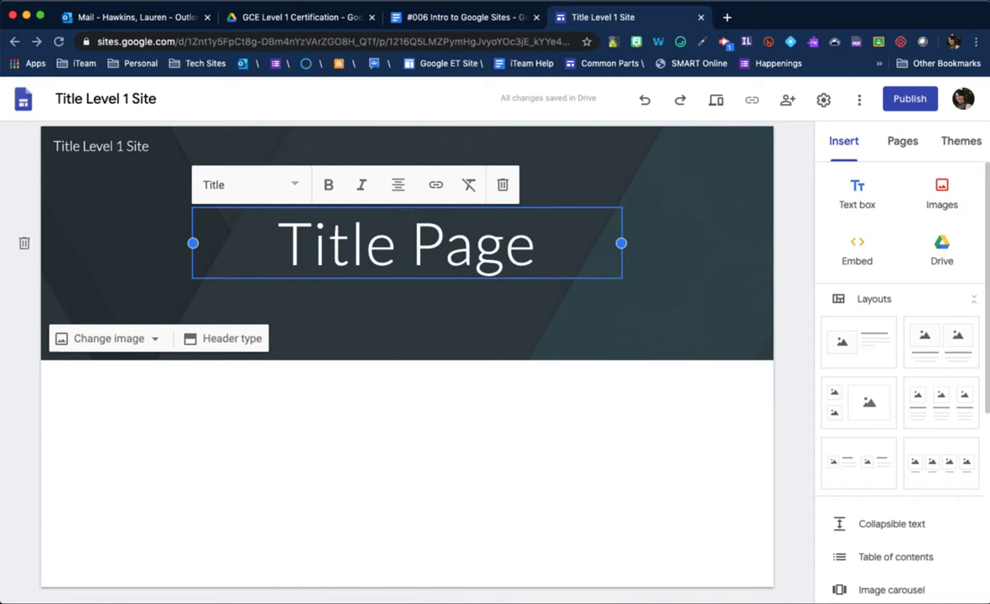
click(507, 384)
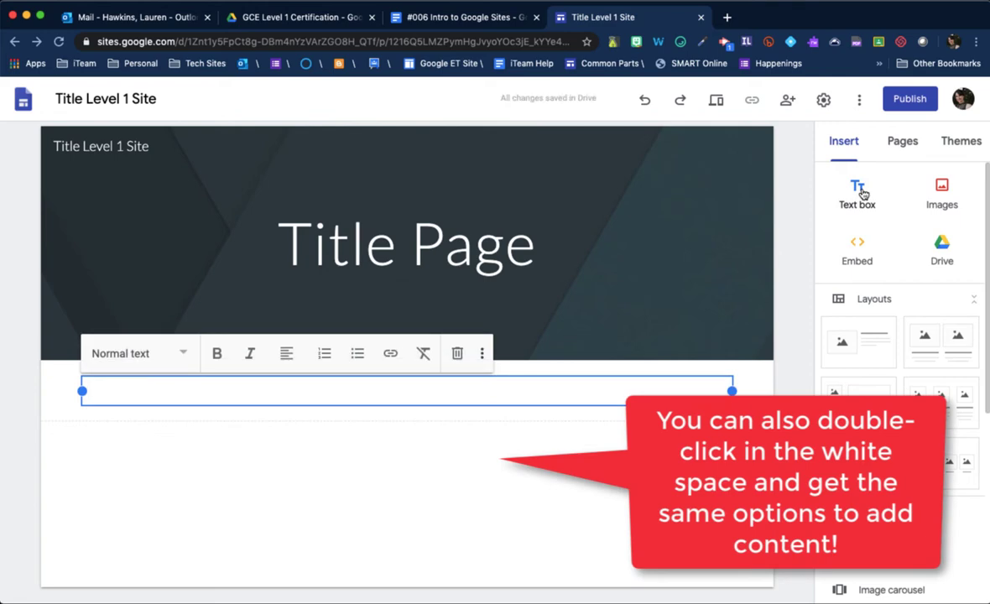
Enter 'Start types here' in the text box, style it as a Heading and leave it left-aligned
text(Start types here)
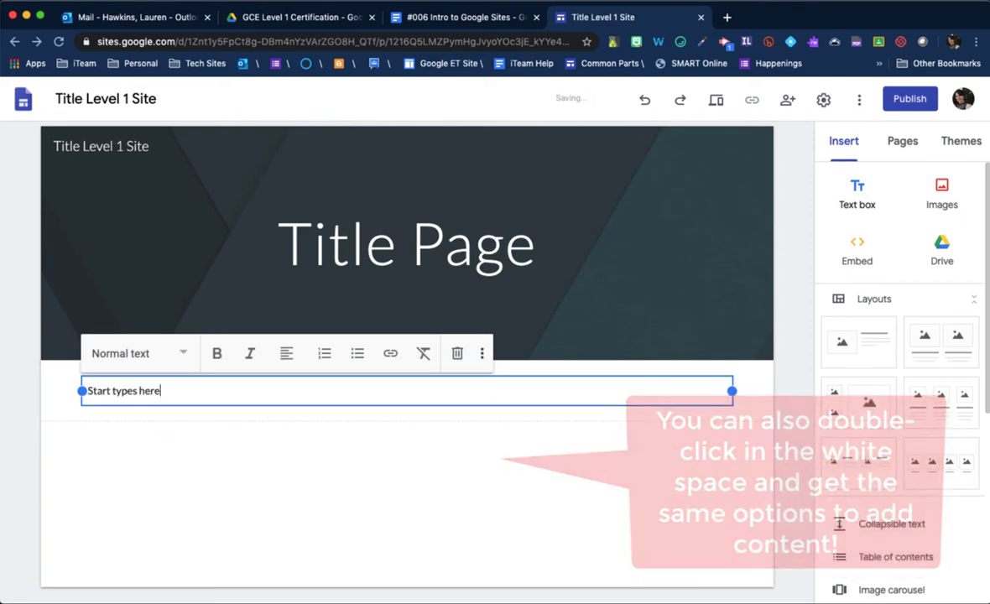
click(138, 352)
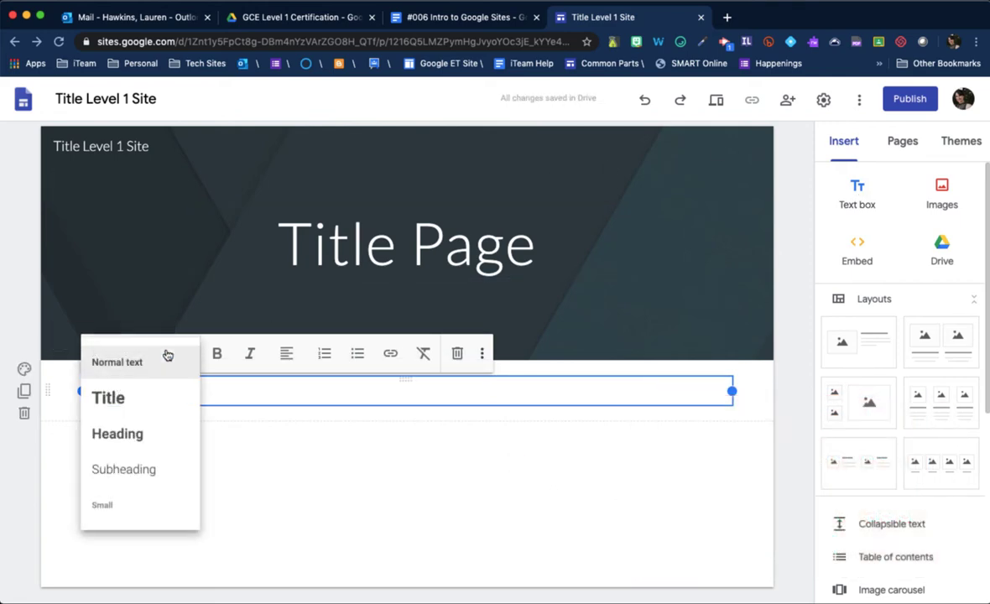
click(117, 433)
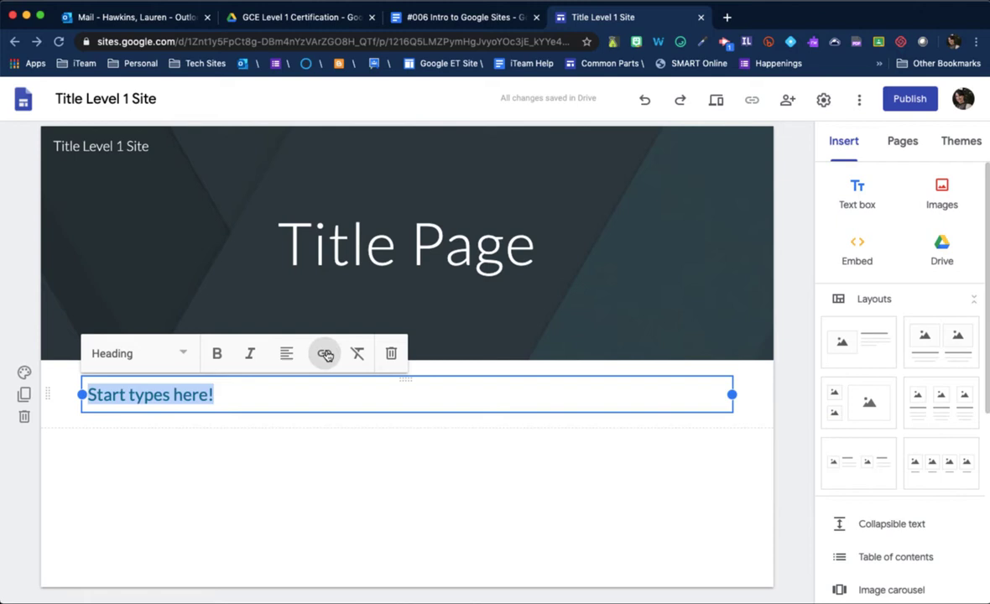
click(324, 352)
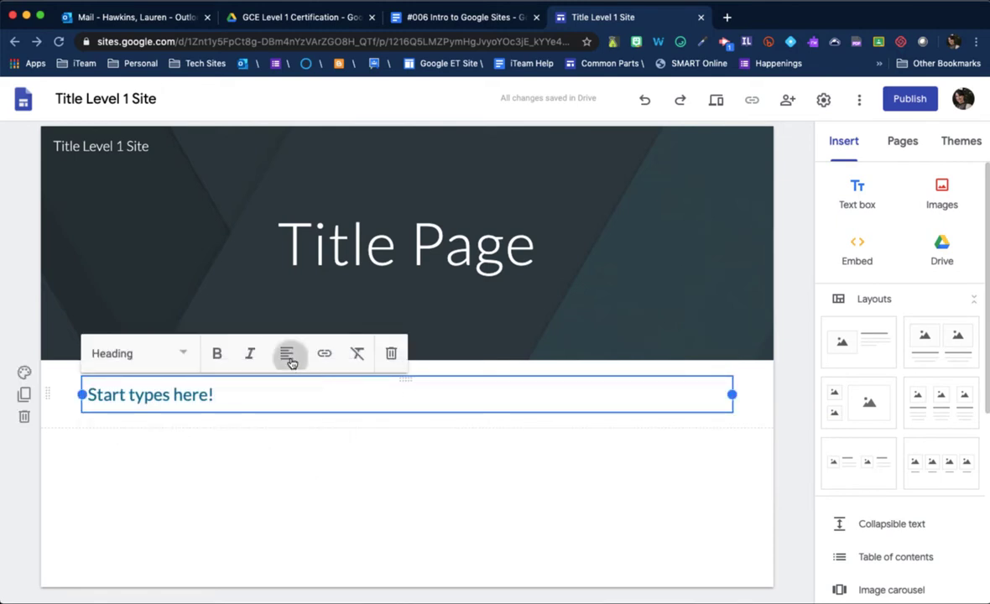
click(288, 352)
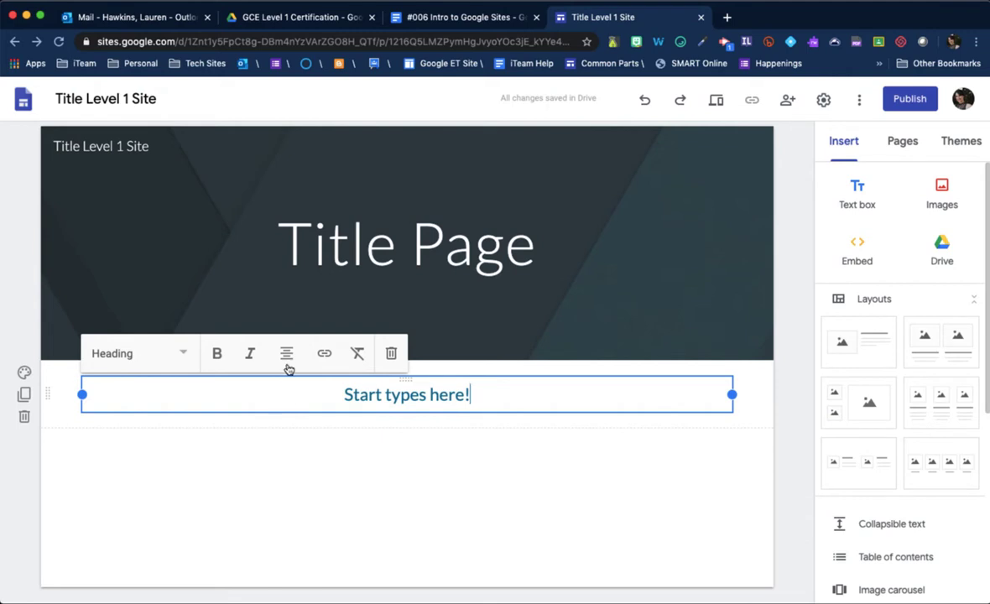
click(285, 352)
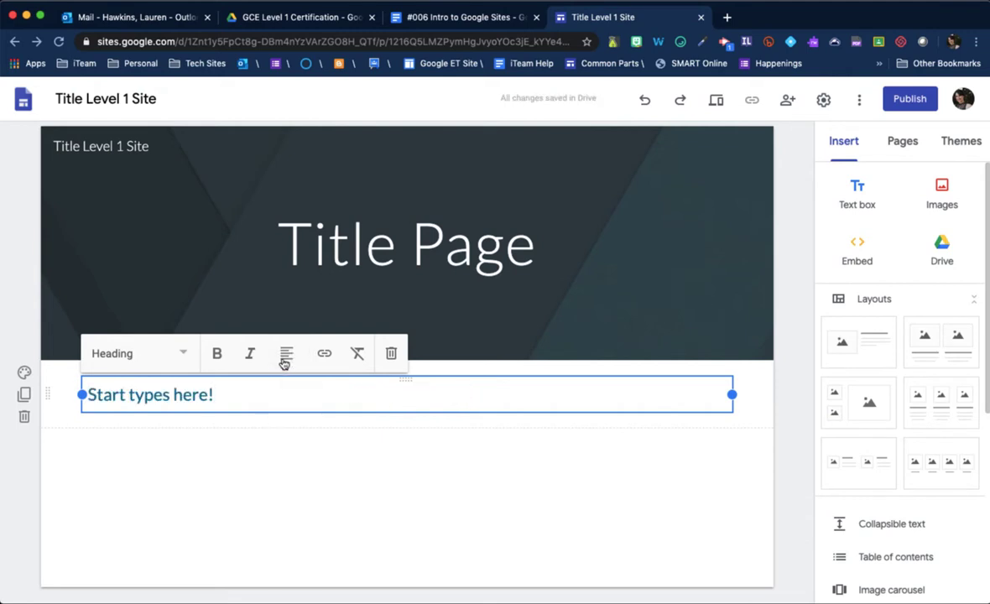
click(23, 373)
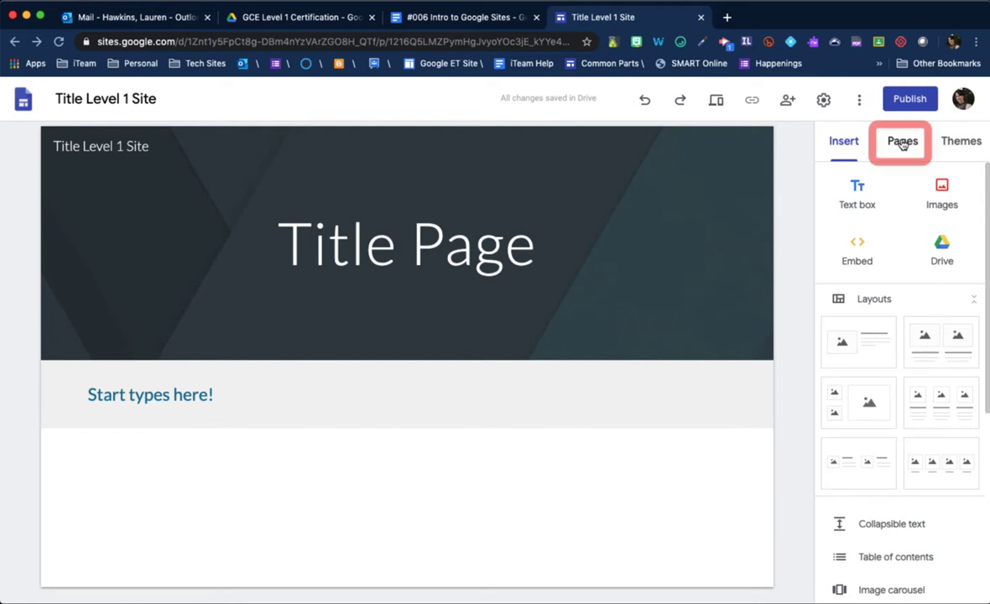
Add a page named 'New Page' and set its header title to '2nd Page'
click(903, 141)
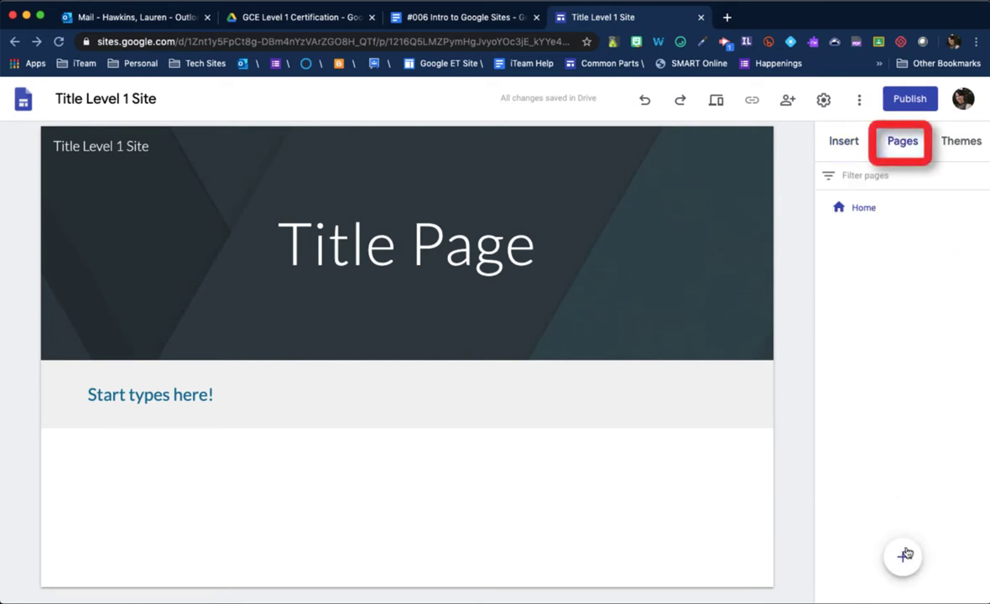
click(903, 555)
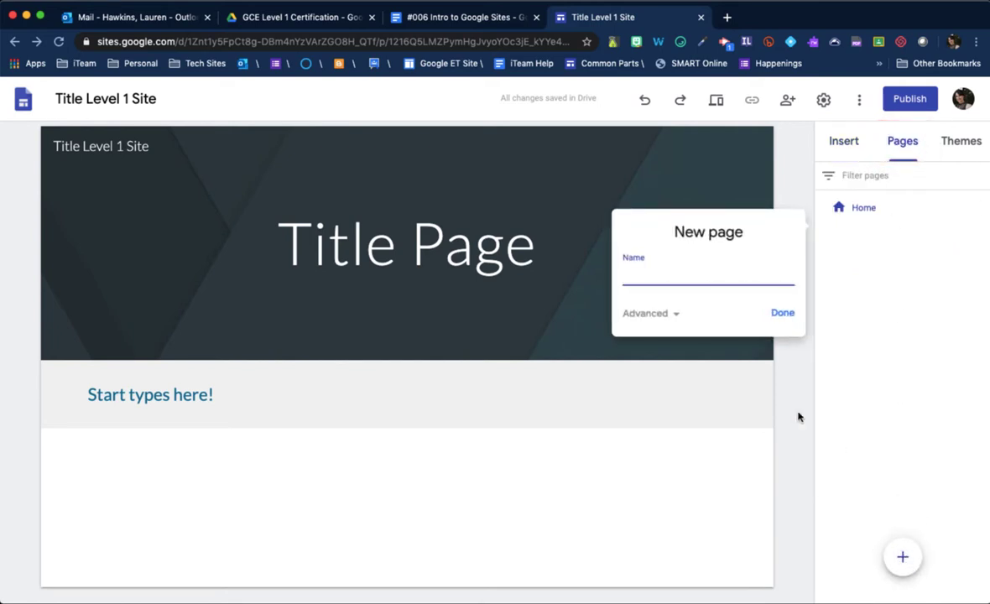
text(New Page)
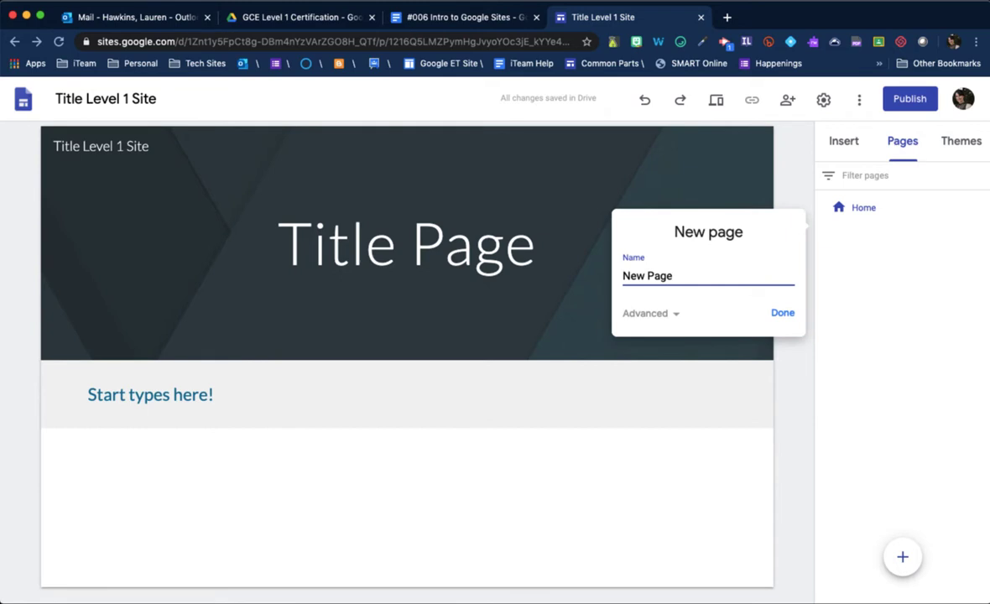
click(782, 312)
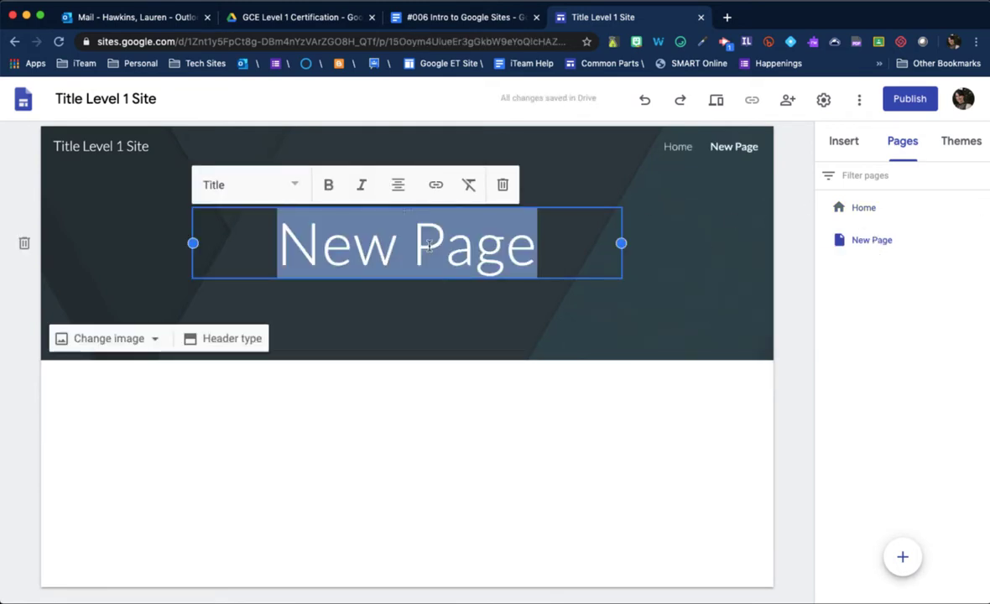
text(2nd Page)
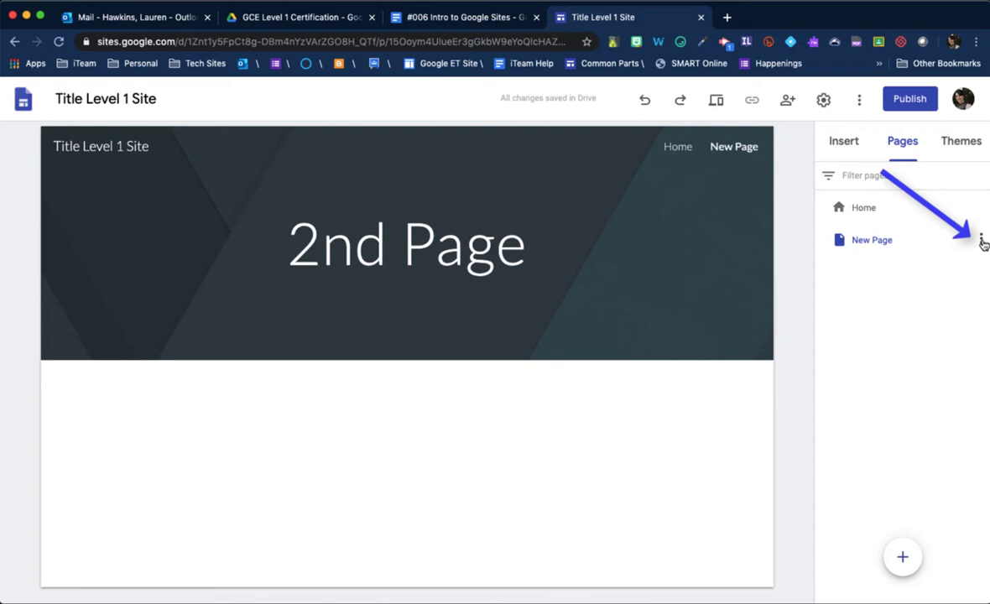
Create a page named 'Subpage' nested under New Page and show it in the navigation
click(982, 240)
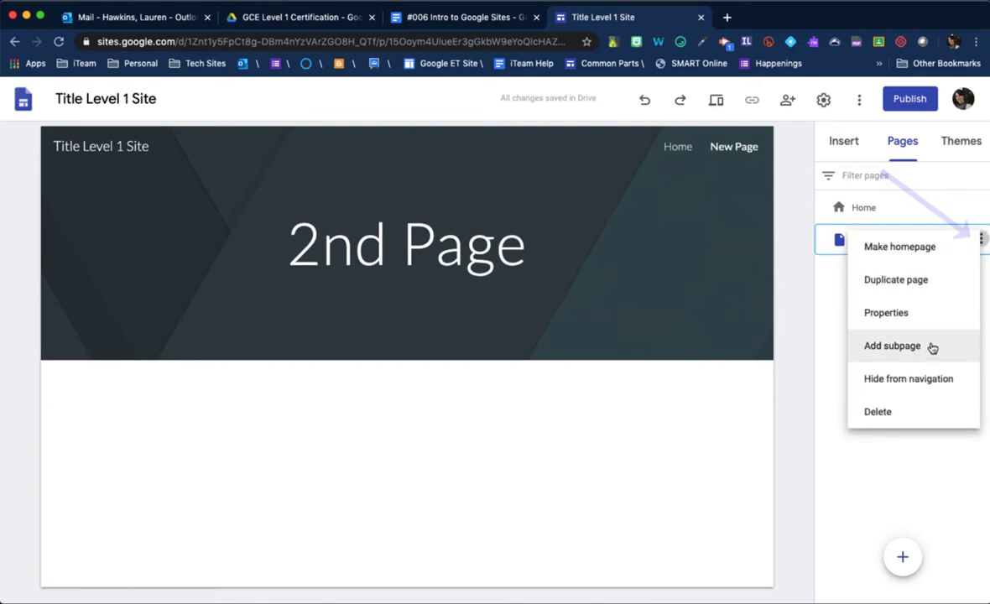
click(893, 346)
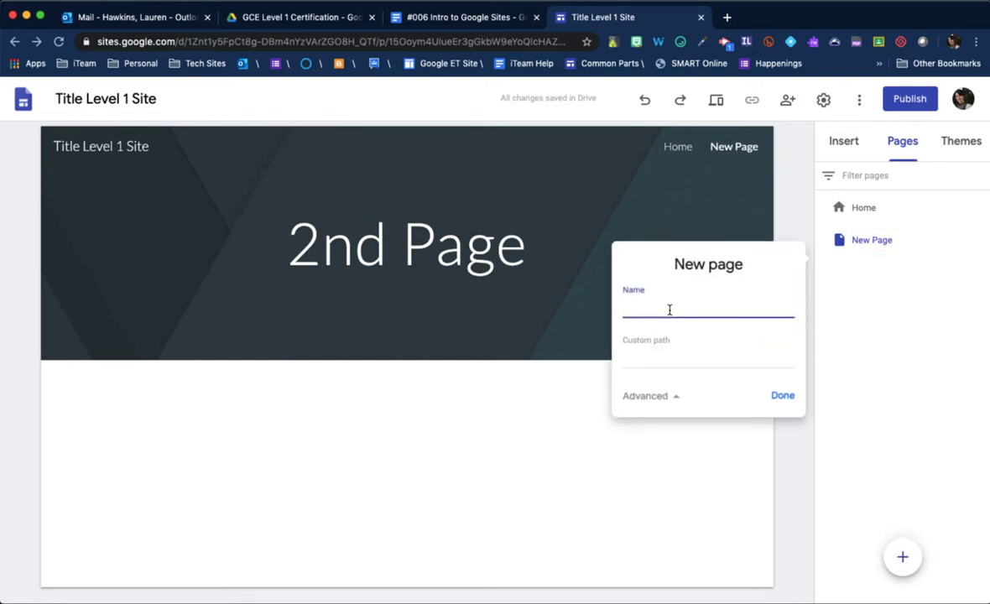
text(Subpage)
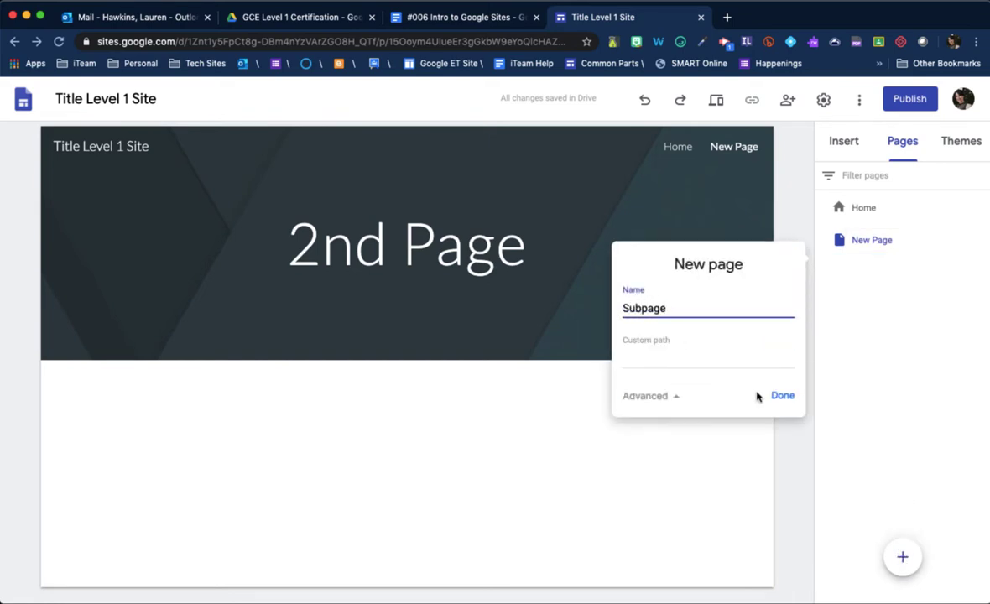
click(782, 396)
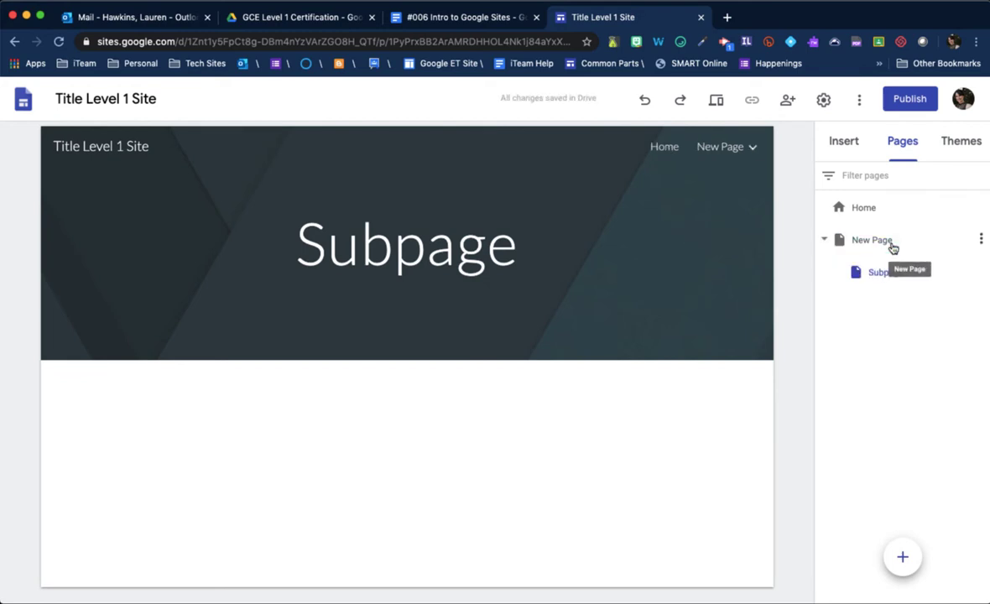
click(752, 146)
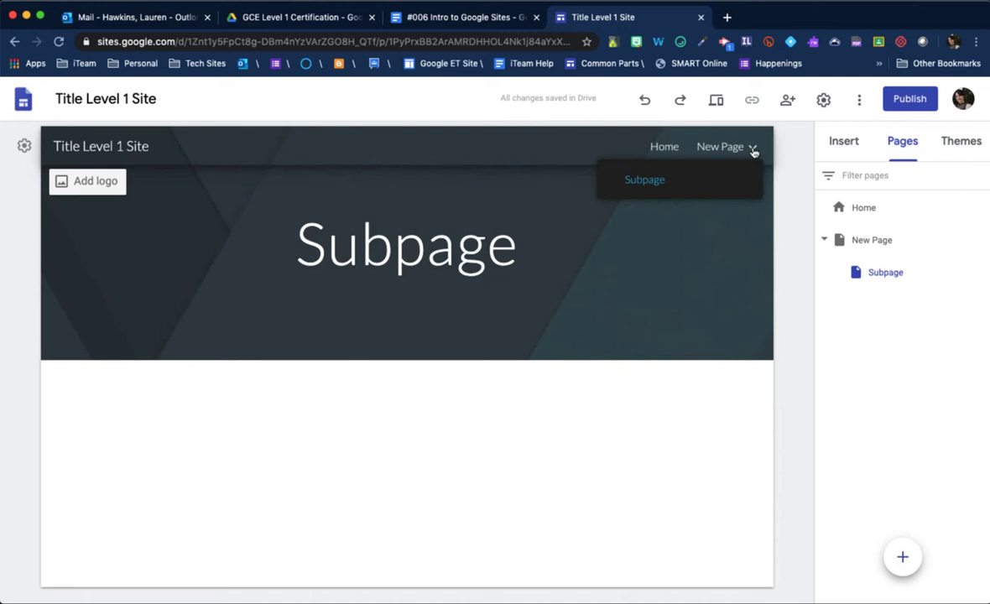
mouse_move(728, 186)
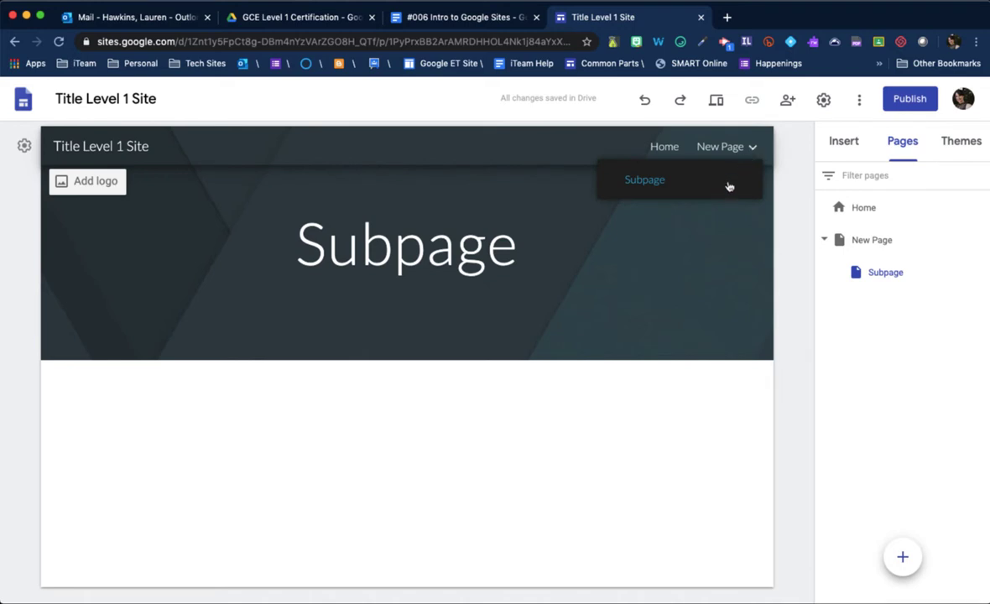
Upload chromebook.png to Subpage and centre the laptop picture below the header
click(842, 140)
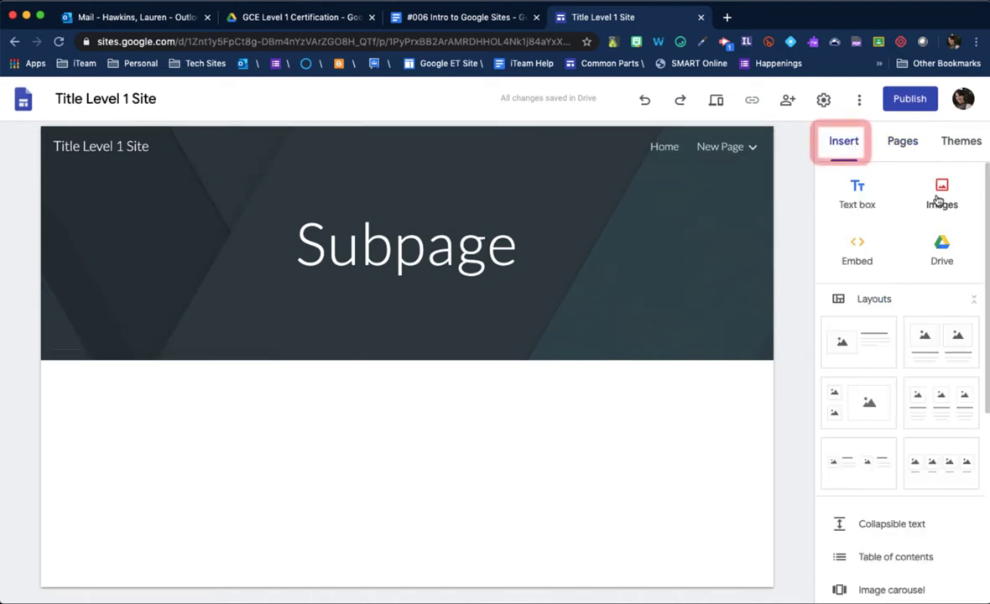
click(941, 193)
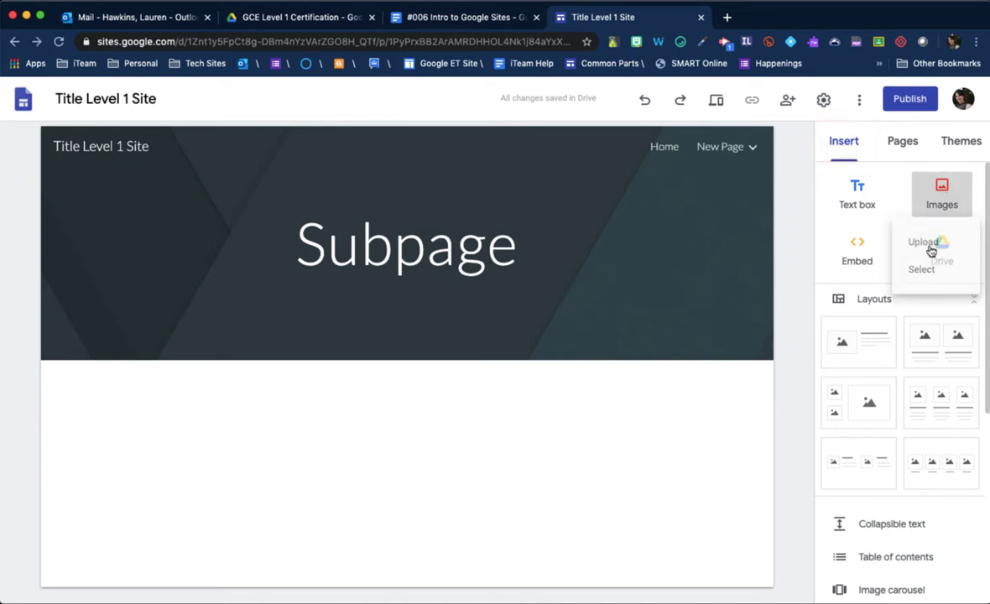
click(923, 242)
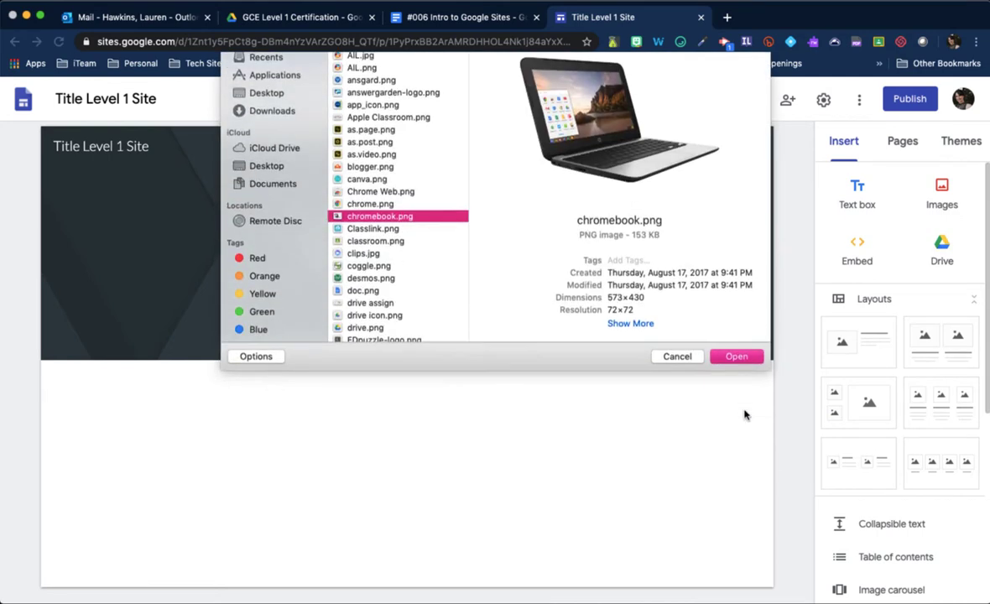
click(735, 355)
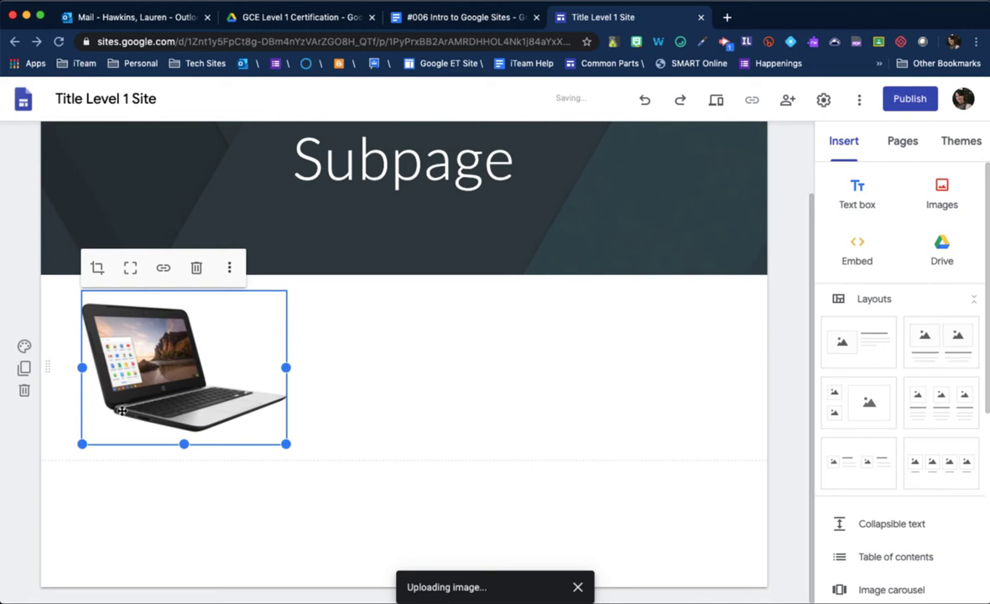
drag(185, 366, 272, 423)
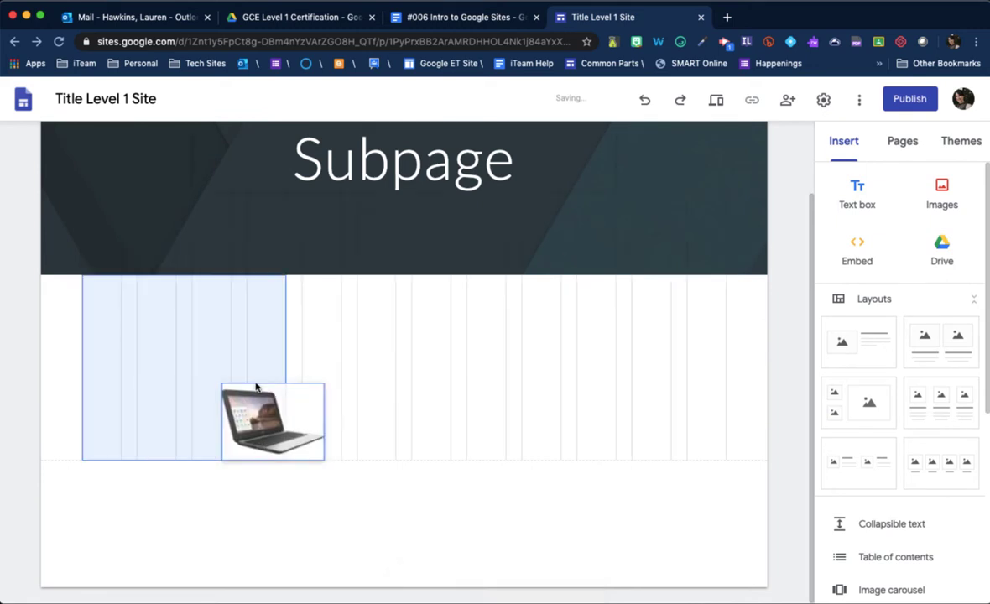
drag(272, 421, 403, 366)
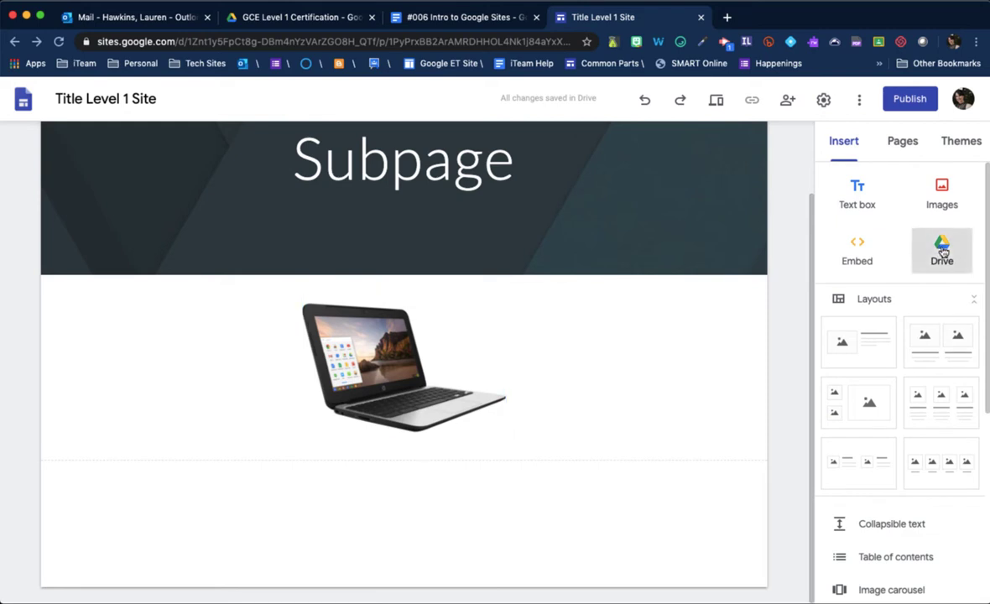
Insert the '[TEMPLATE] Connect 4' spreadsheet from Drive beneath the laptop picture
click(941, 249)
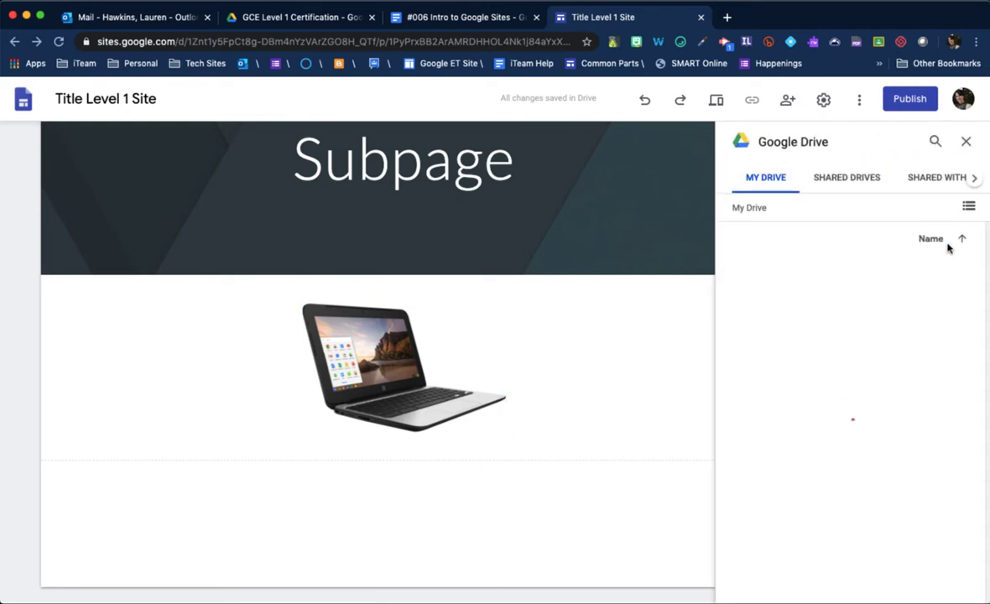
click(765, 178)
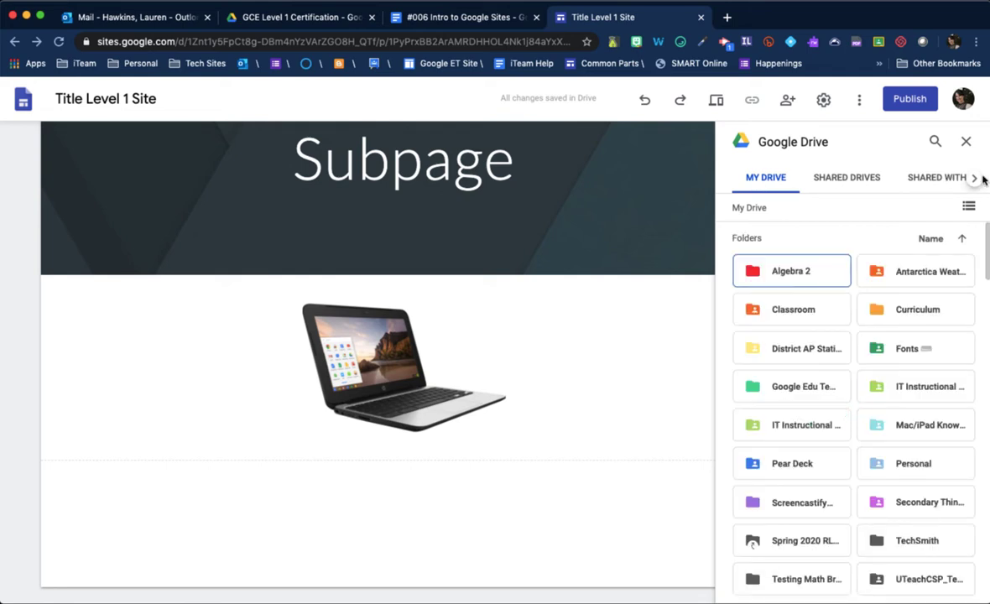
scroll(down, 3)
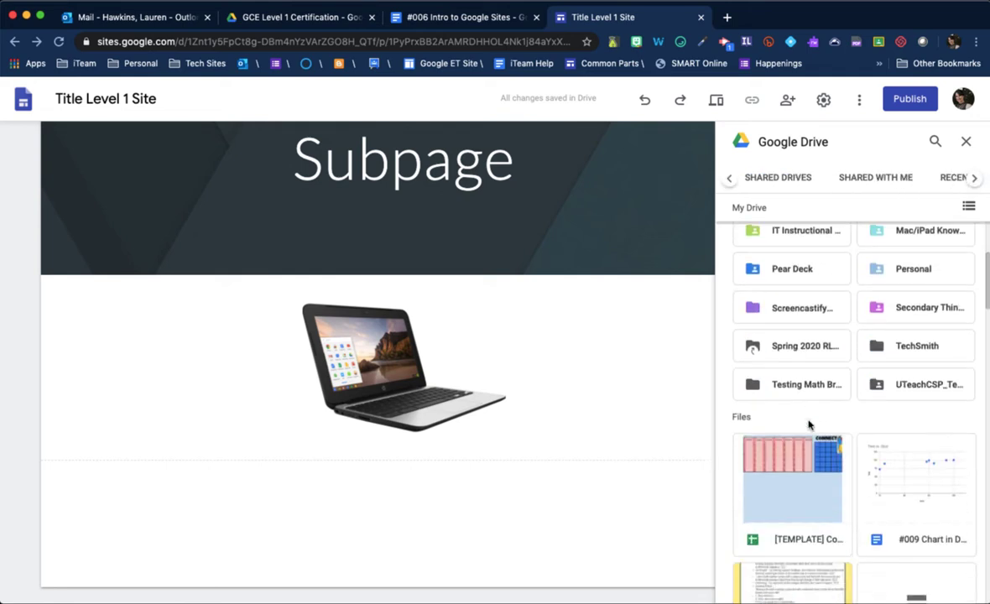
scroll(down, 3)
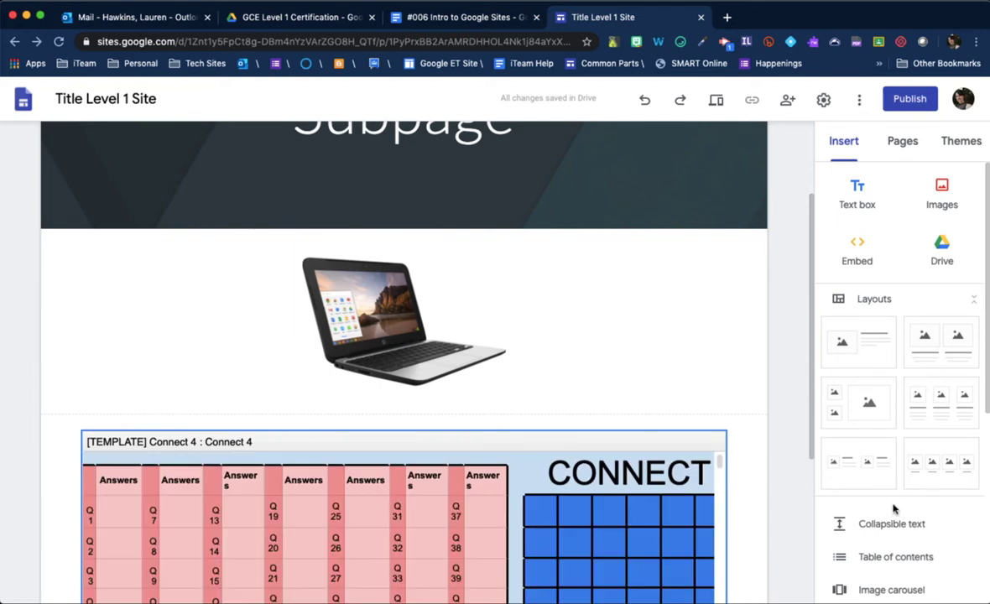
Search YouTube for 'google drive', insert the full tutorial video and place it beside the laptop picture
scroll(down, 3)
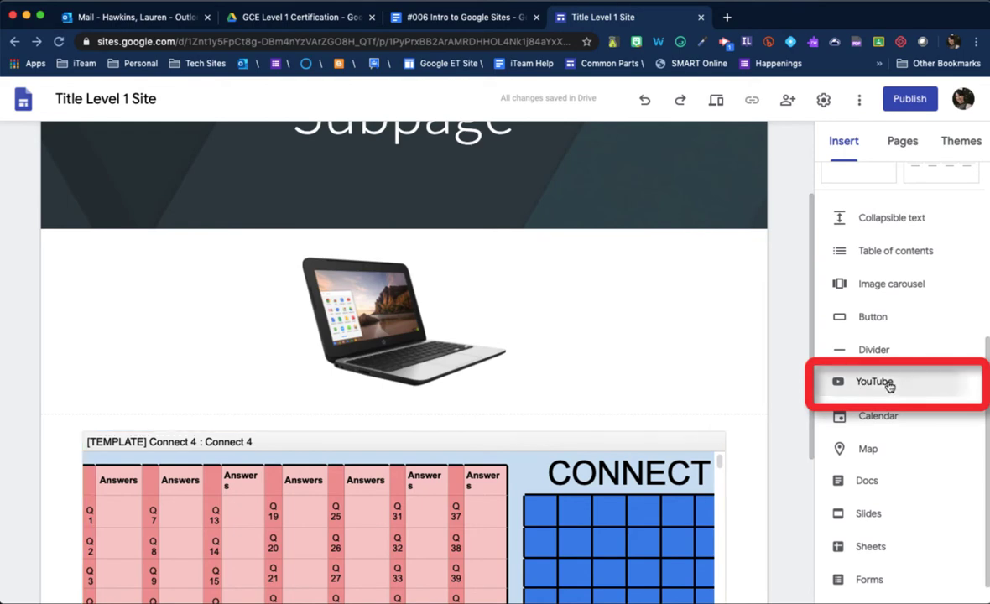
click(876, 382)
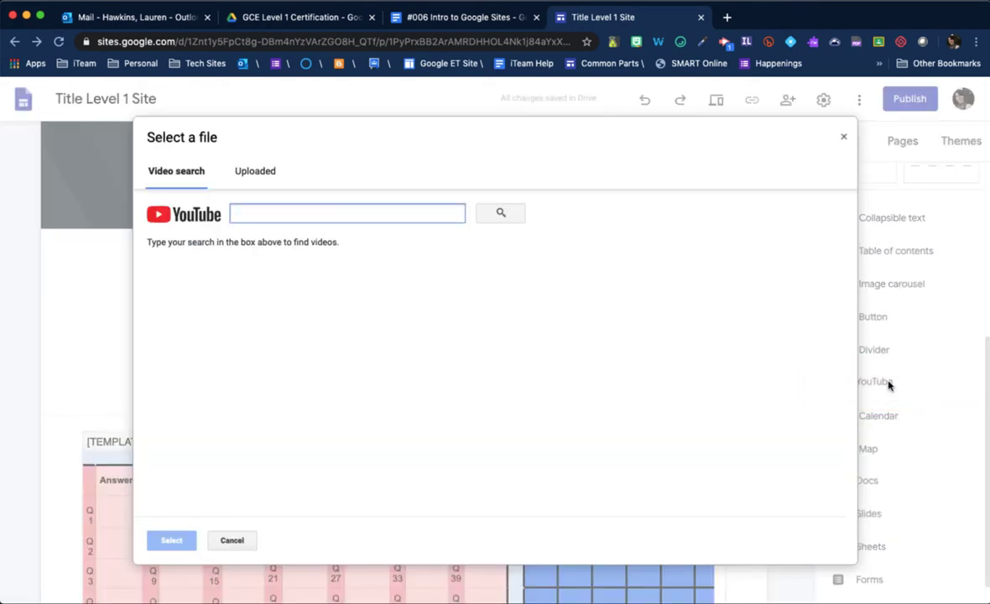
text(google drive)
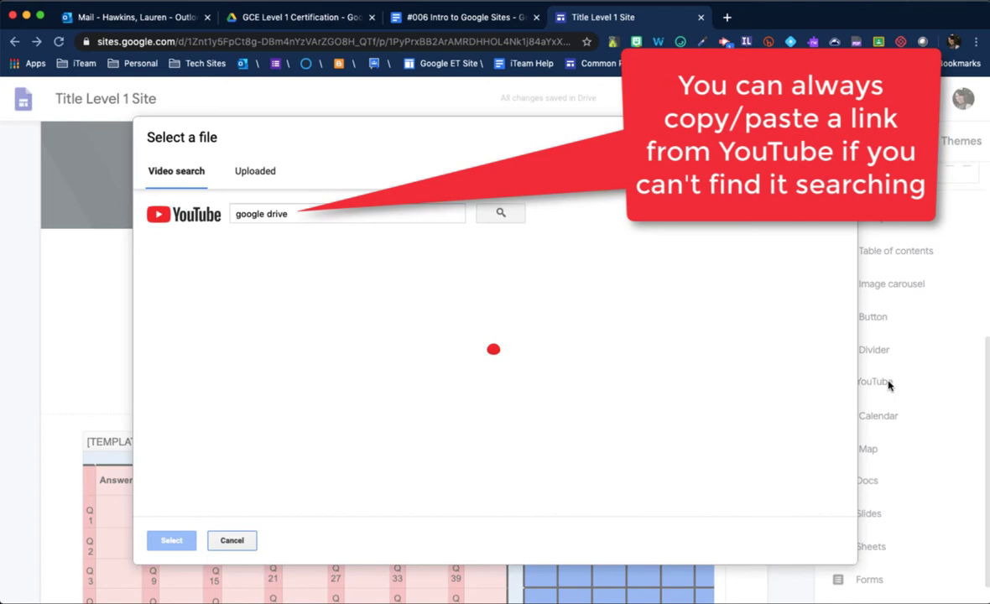
mouse_move(339, 272)
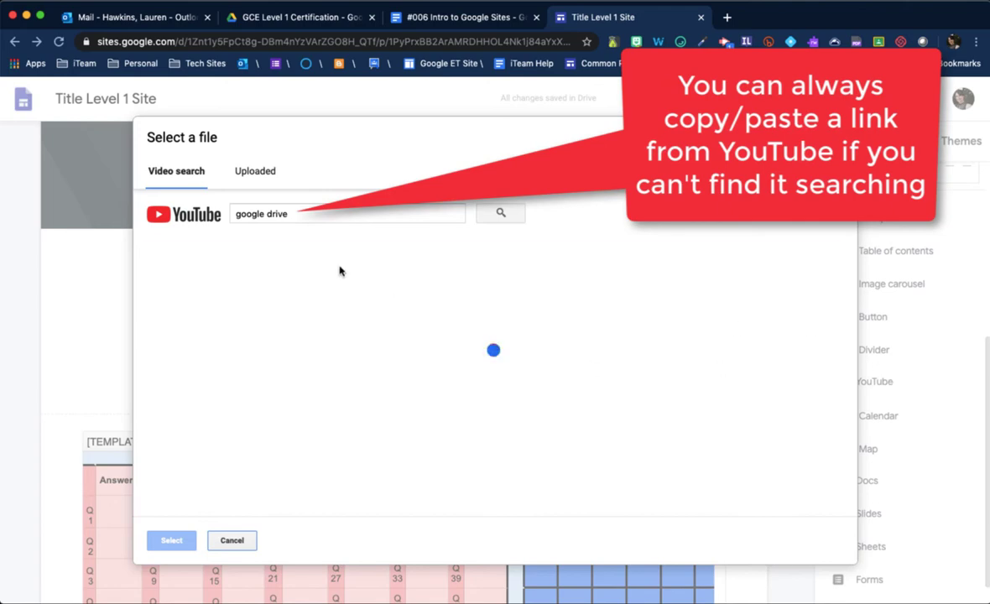
click(500, 212)
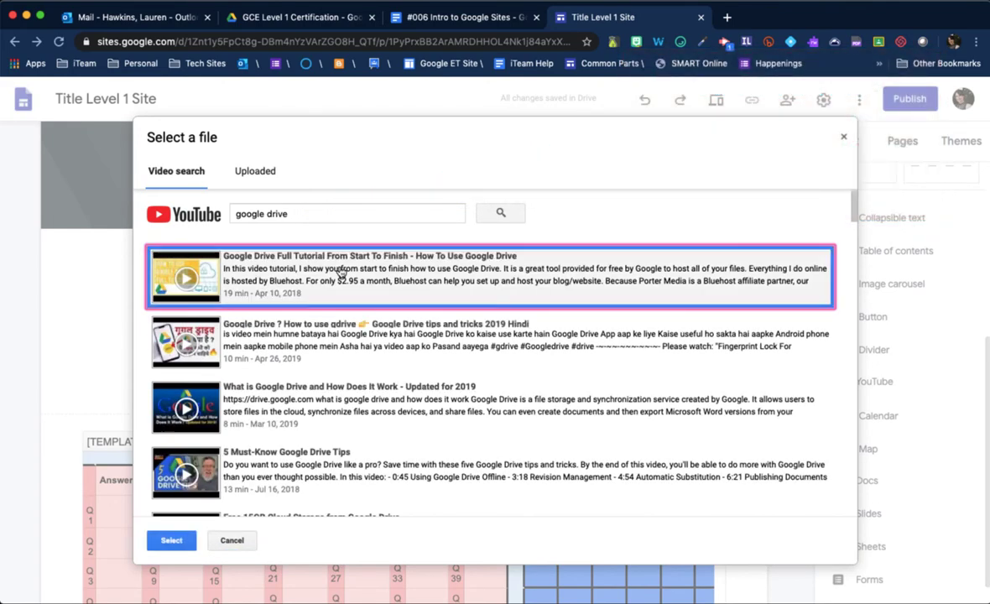
click(231, 540)
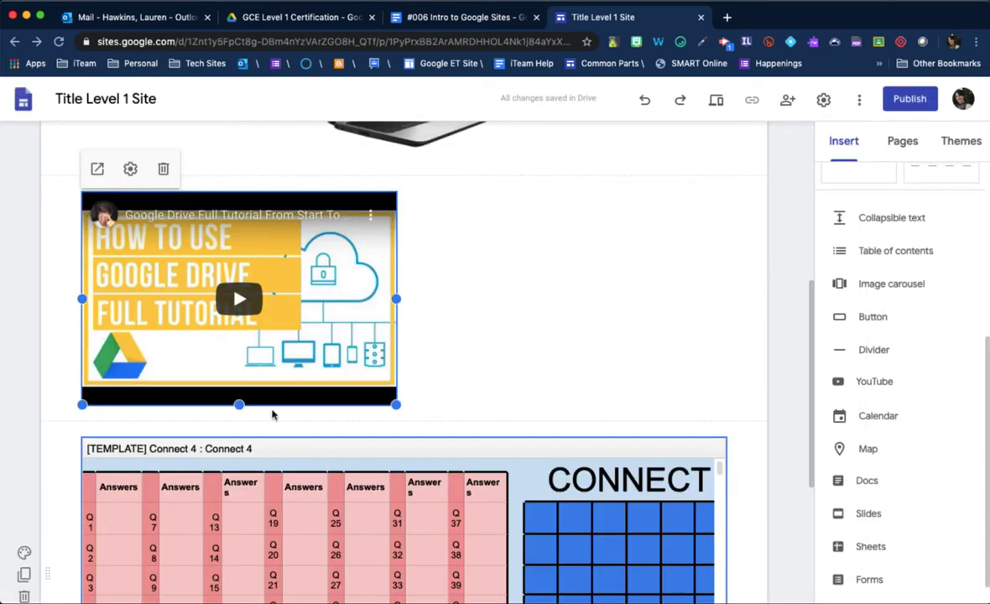
drag(239, 299, 523, 272)
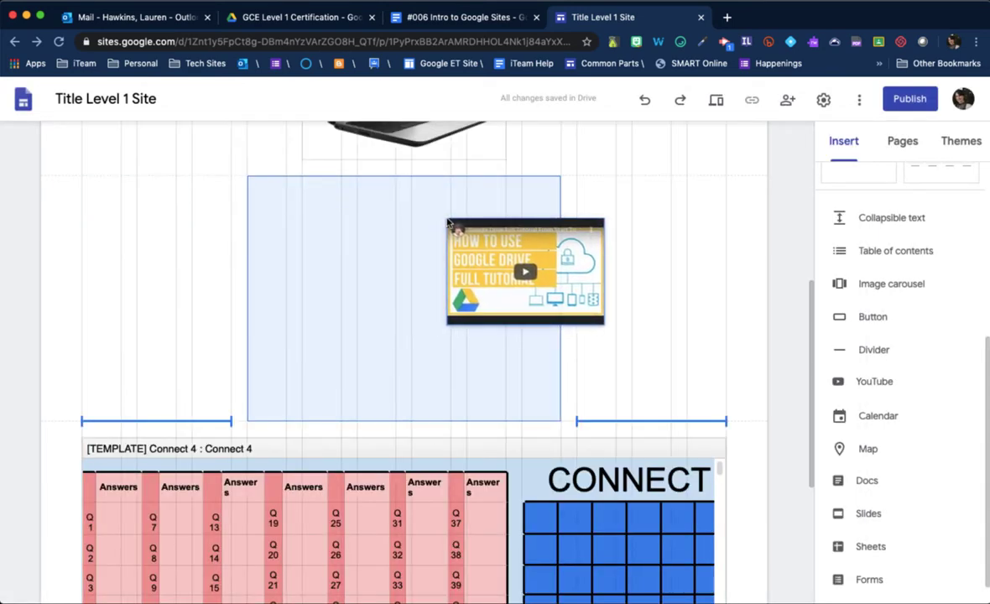
scroll(up, 3)
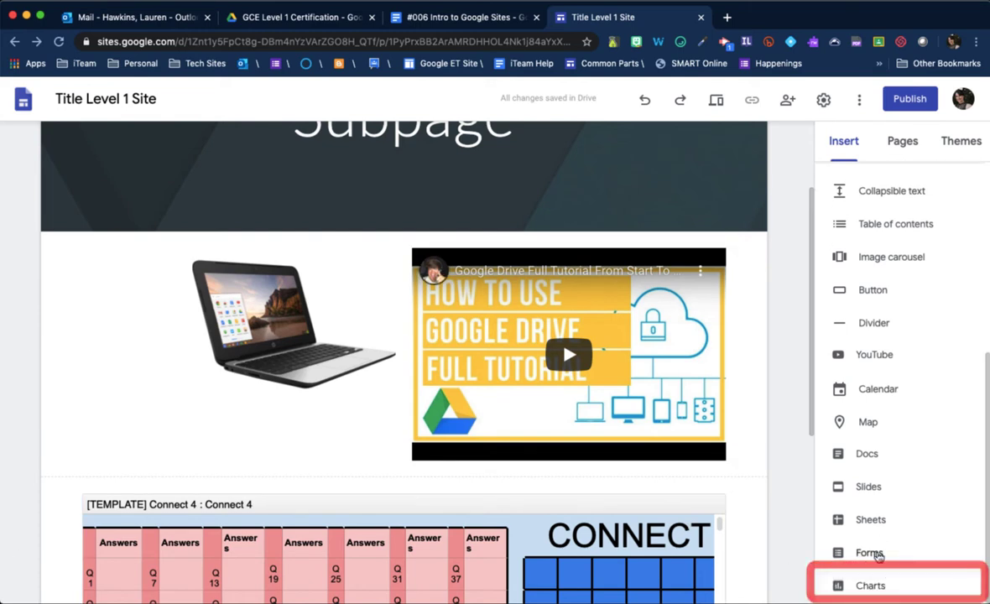
click(870, 584)
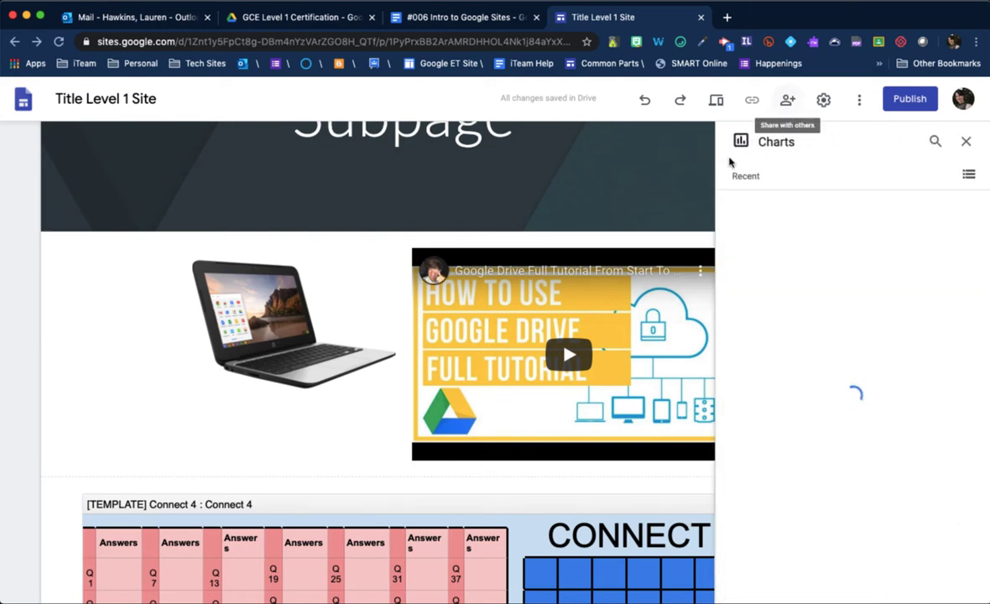
mouse_move(833, 571)
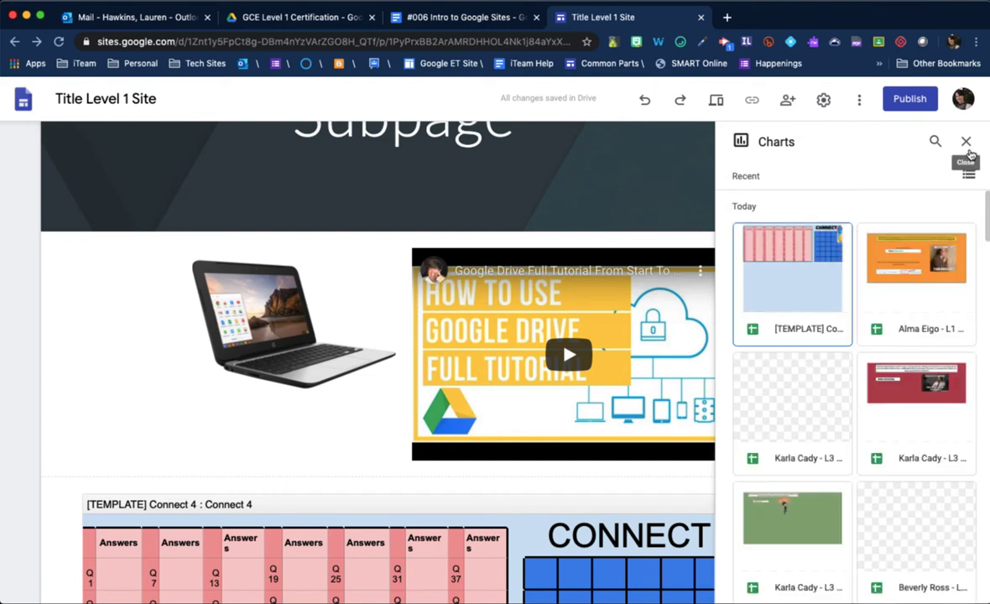
click(966, 141)
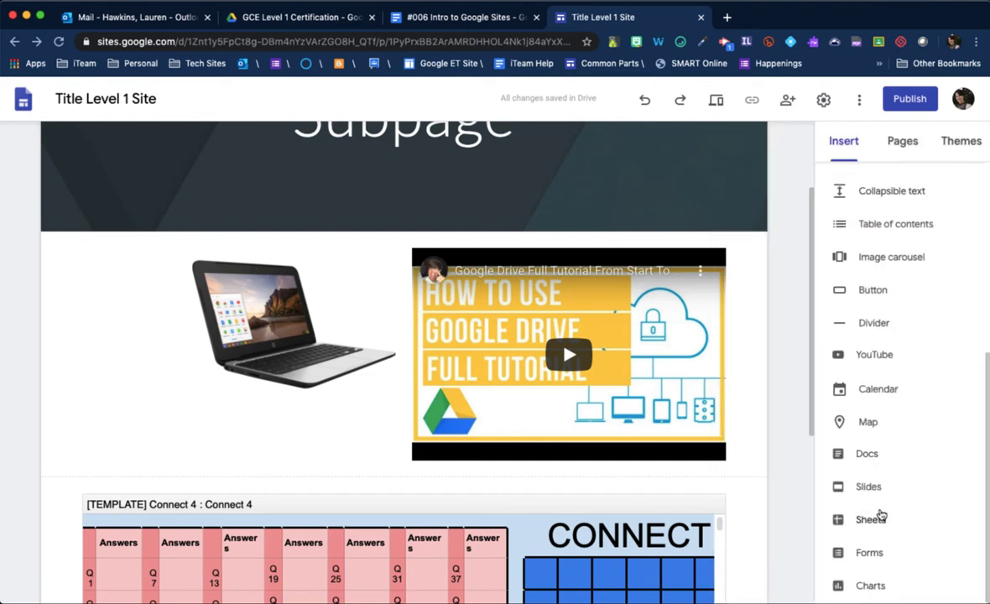
mouse_move(876, 554)
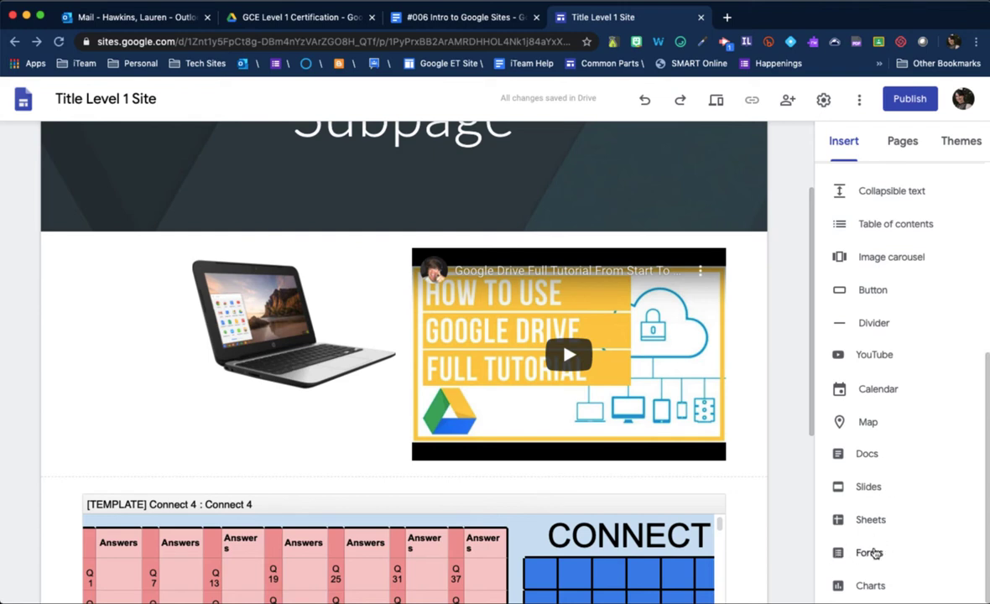
scroll(up, 3)
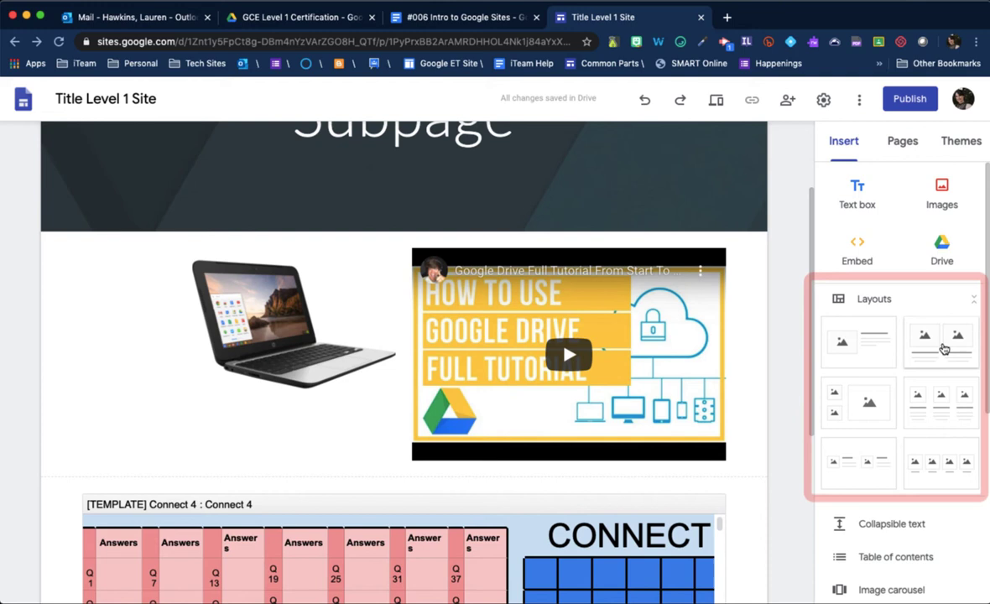
Insert the image-beside-text layout block and view the sources for its image placeholder
click(857, 343)
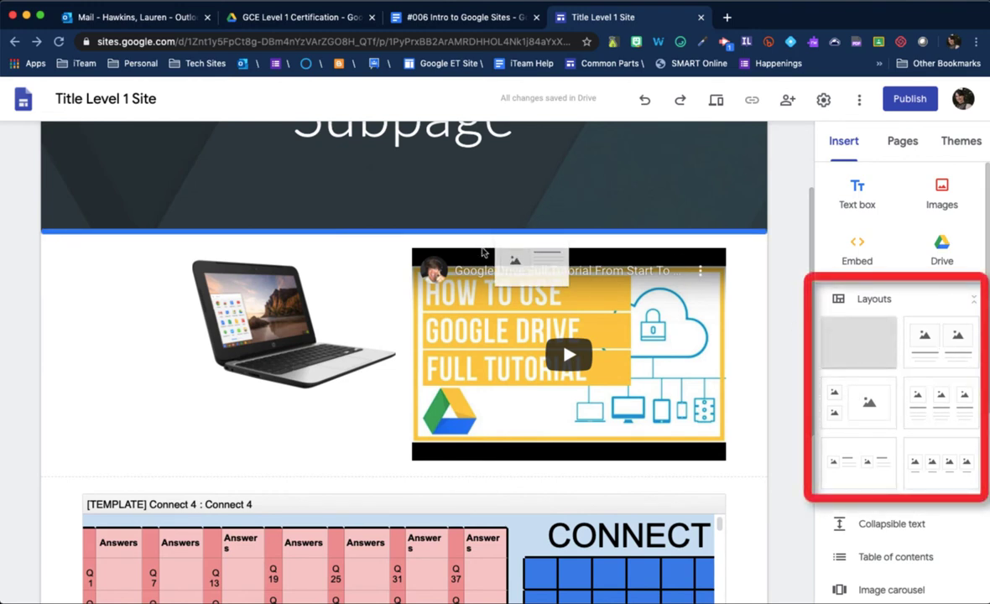
click(857, 342)
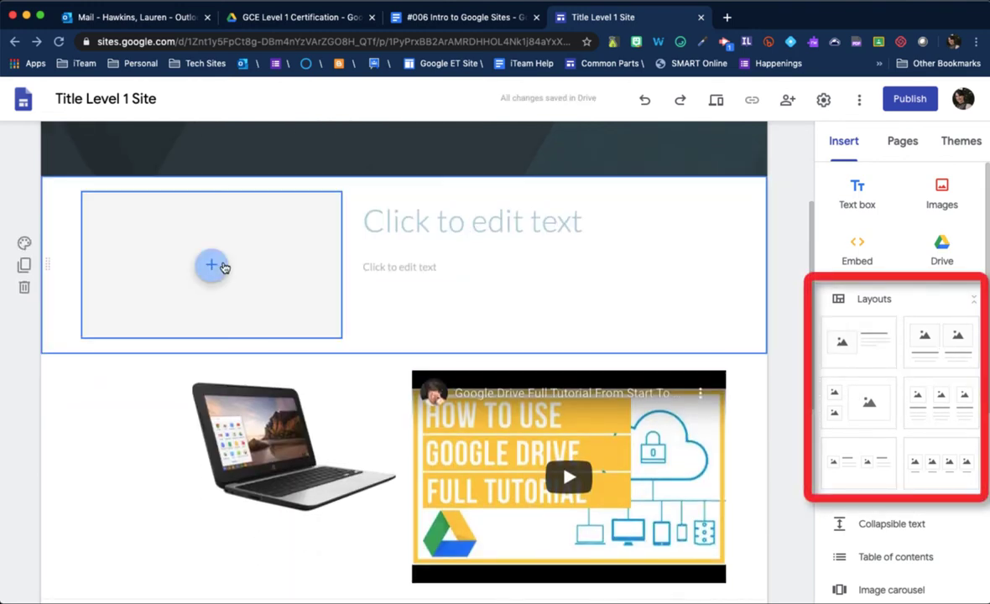
click(212, 265)
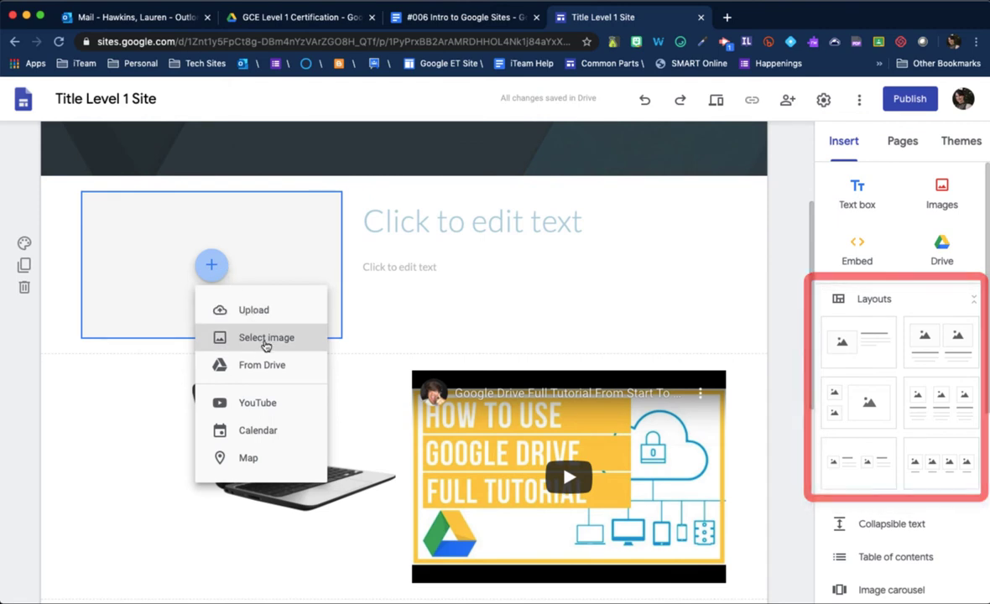
mouse_move(258, 430)
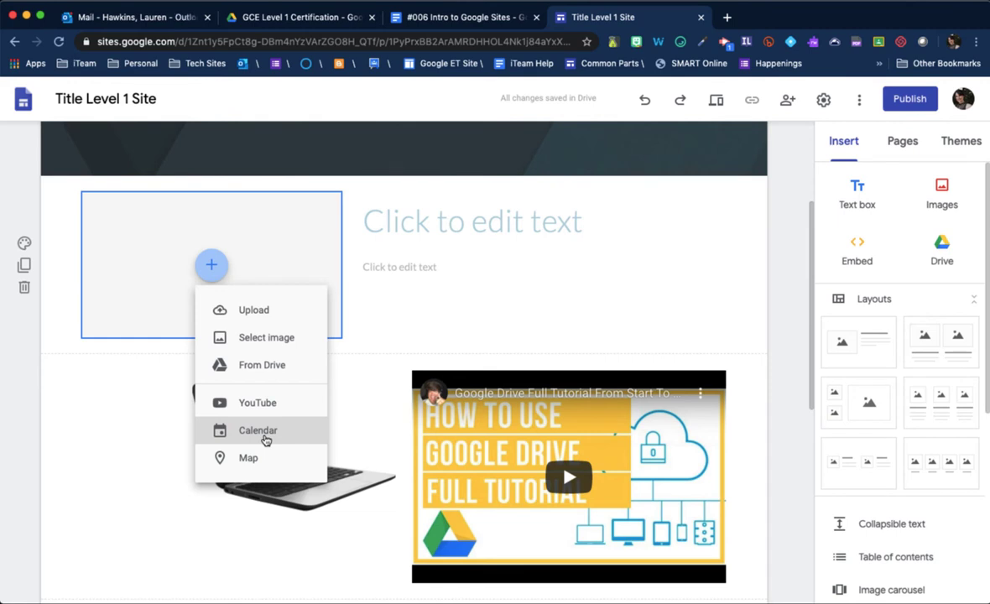
mouse_move(900, 154)
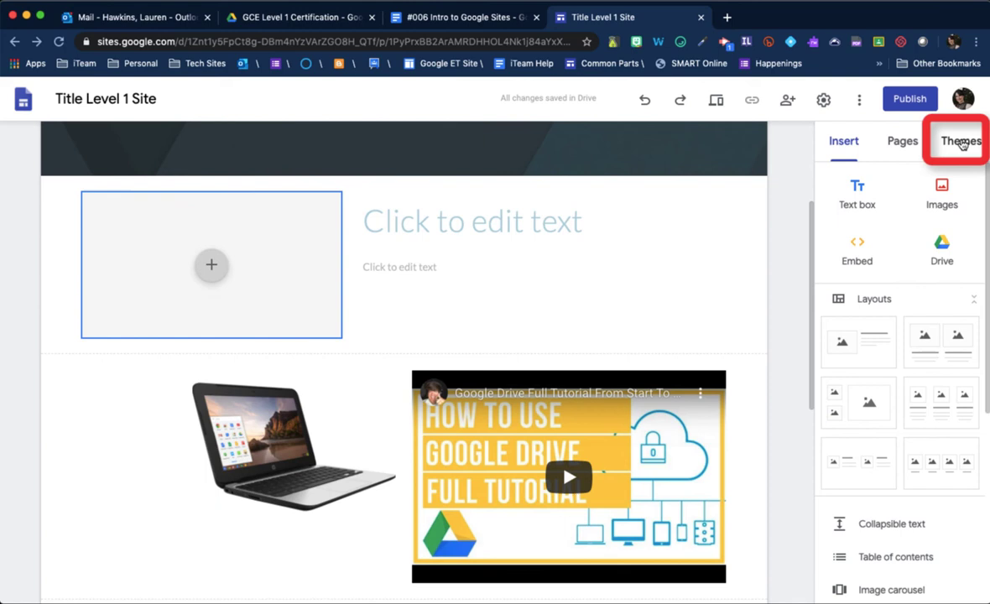
Apply the Diplomat theme, trying maroon before settling on the green colour
click(960, 141)
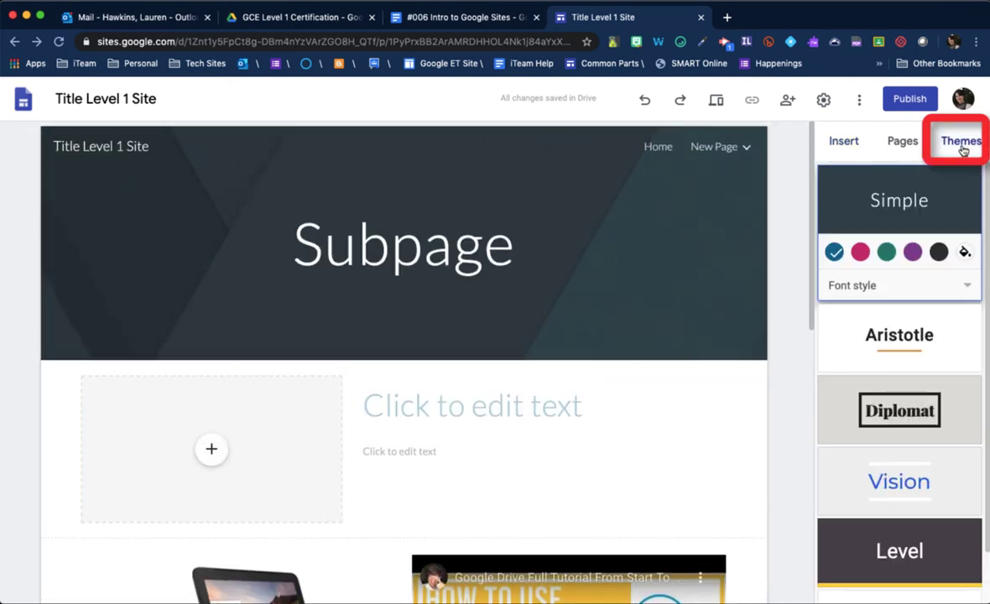
click(899, 409)
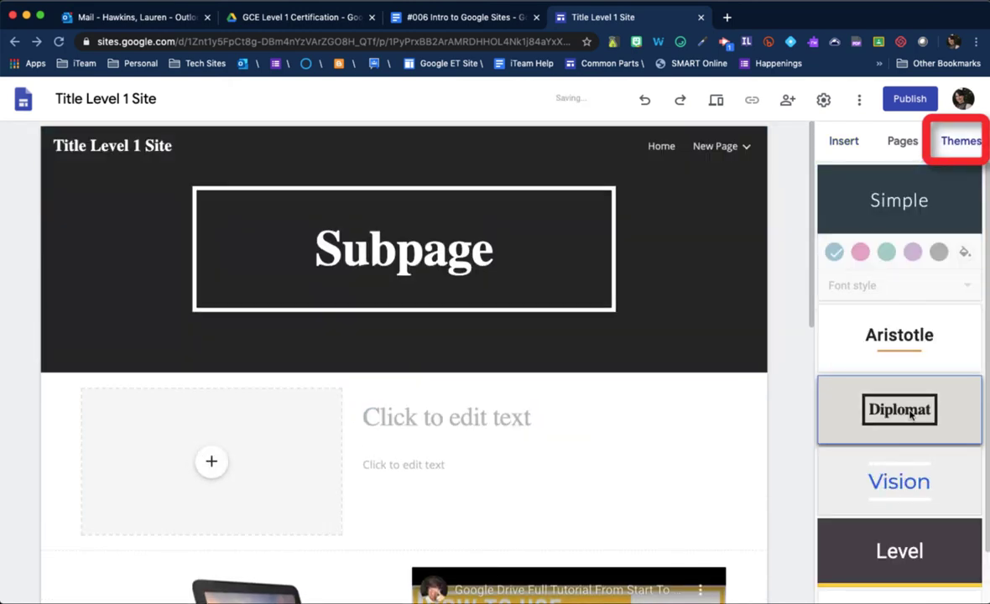
click(899, 410)
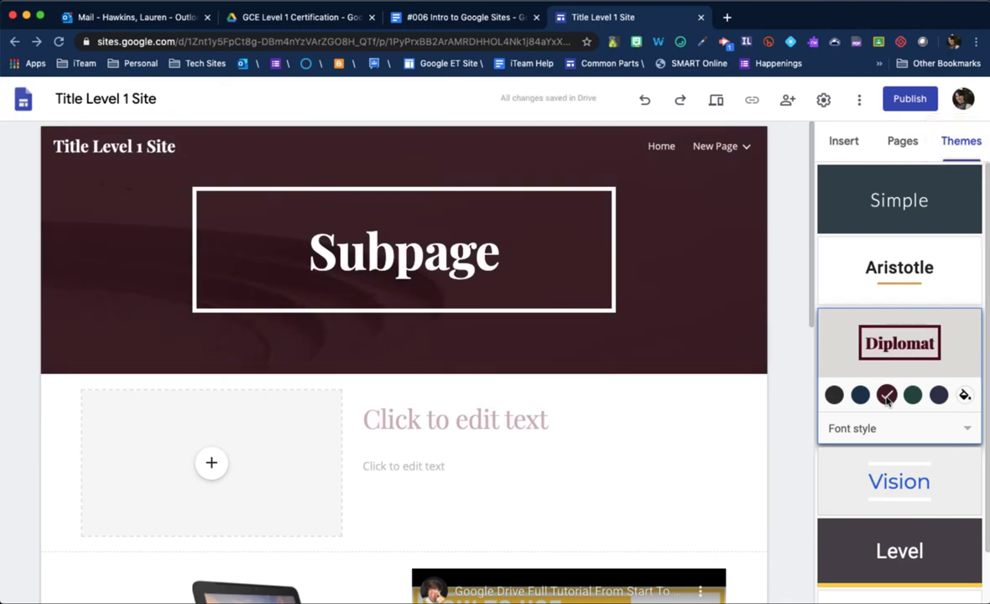
click(912, 395)
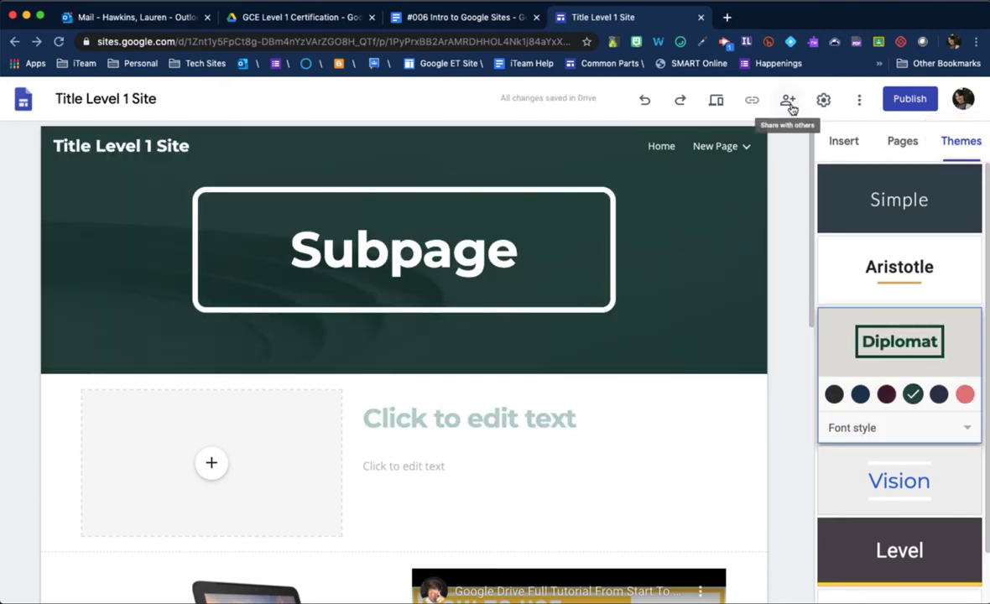
click(787, 99)
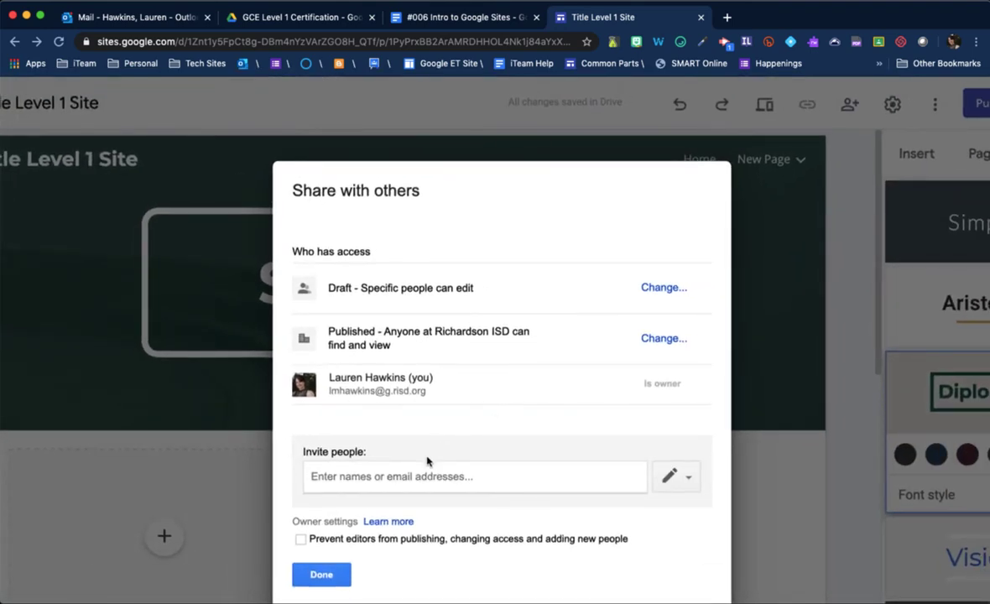
Start inviting 'lmcr', cancel it, and close sharing with access unchanged
text(lmcr)
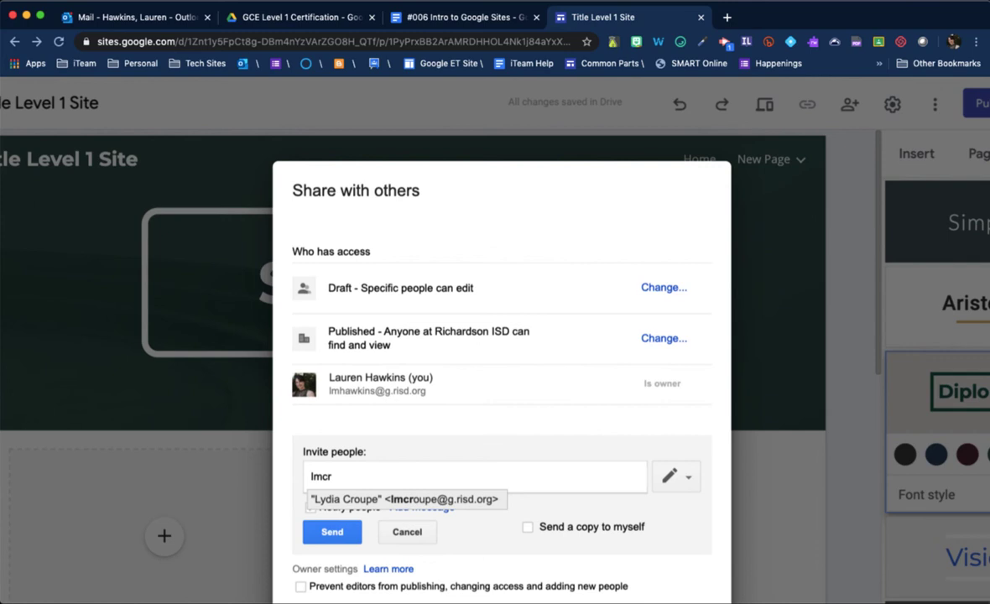
click(406, 500)
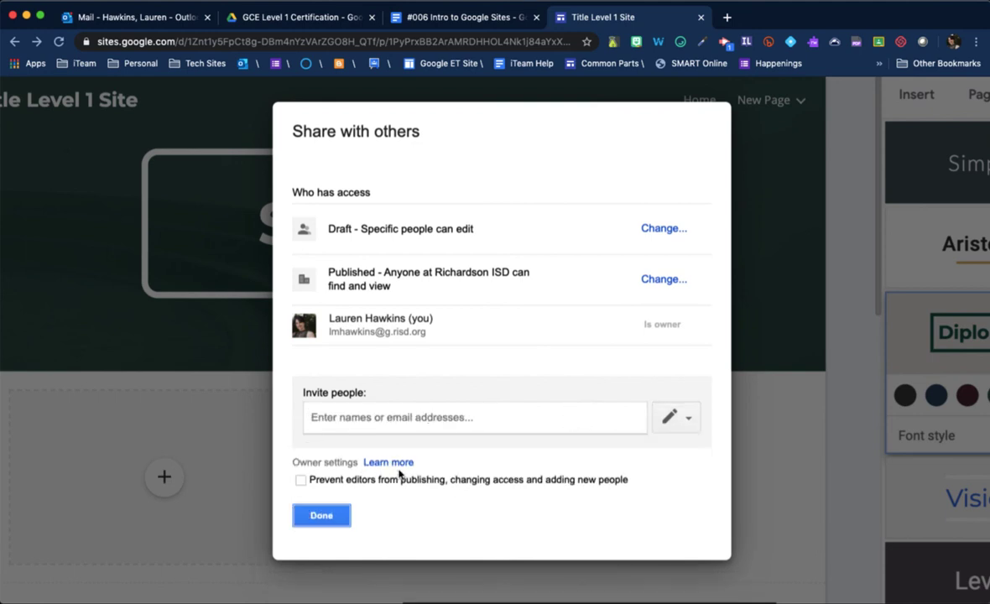
click(323, 515)
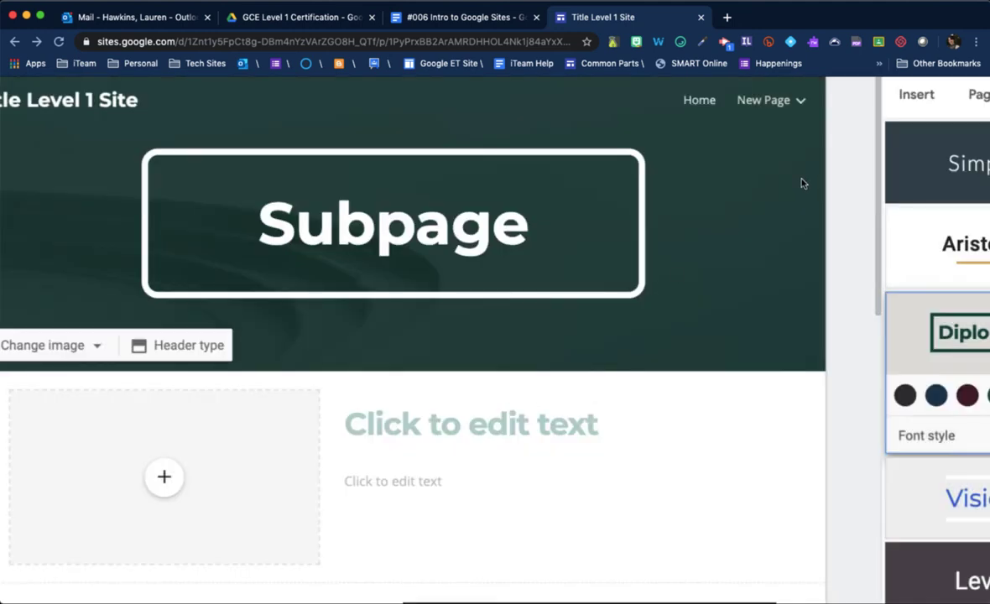
click(859, 99)
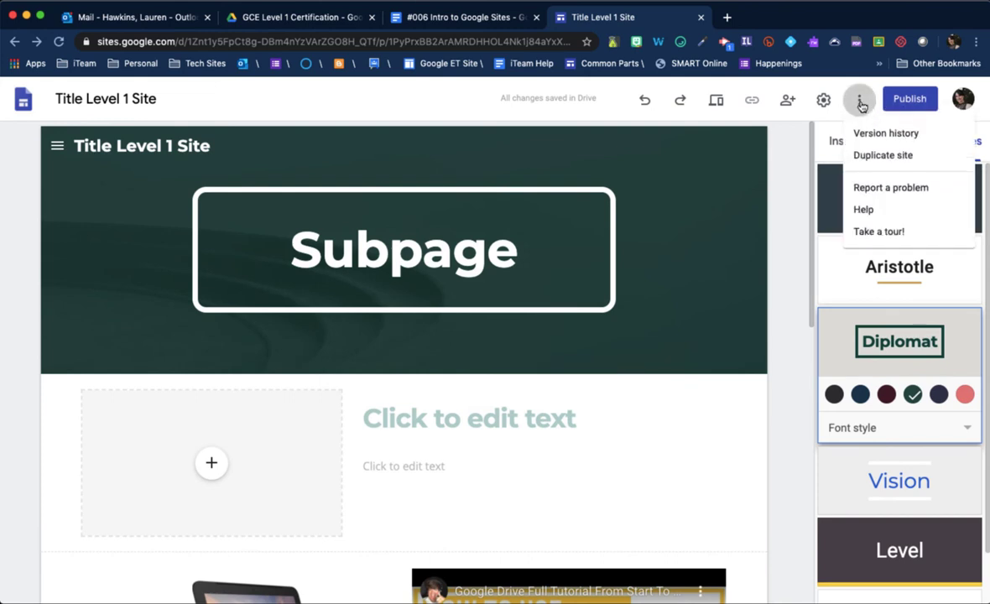
mouse_move(923, 137)
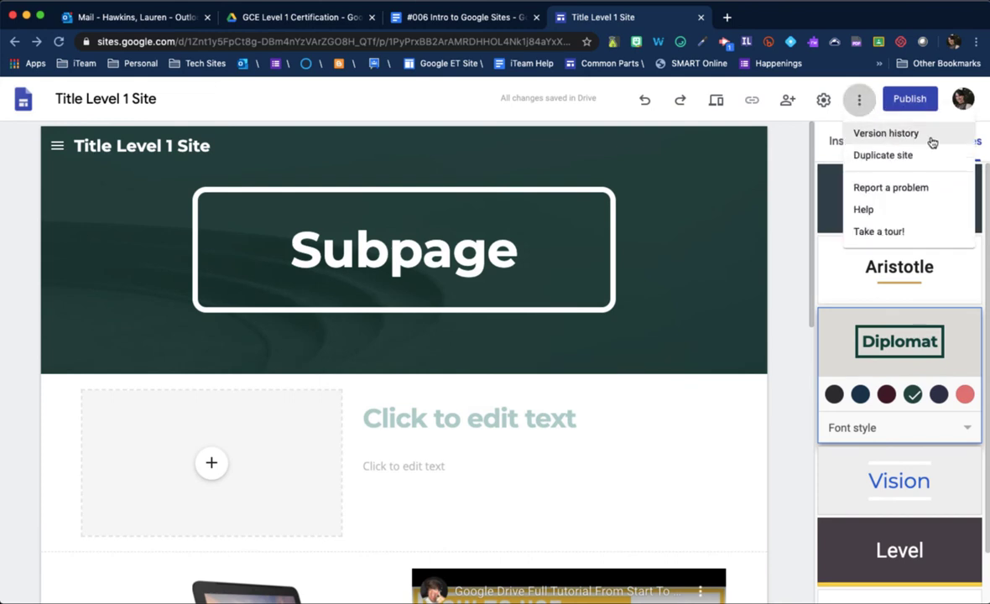
mouse_move(927, 155)
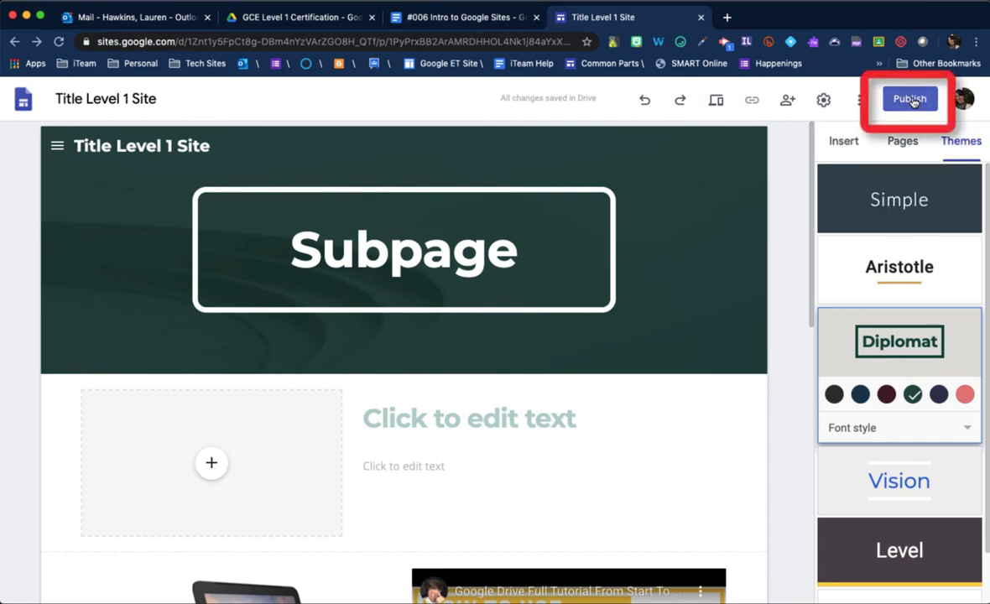
click(910, 99)
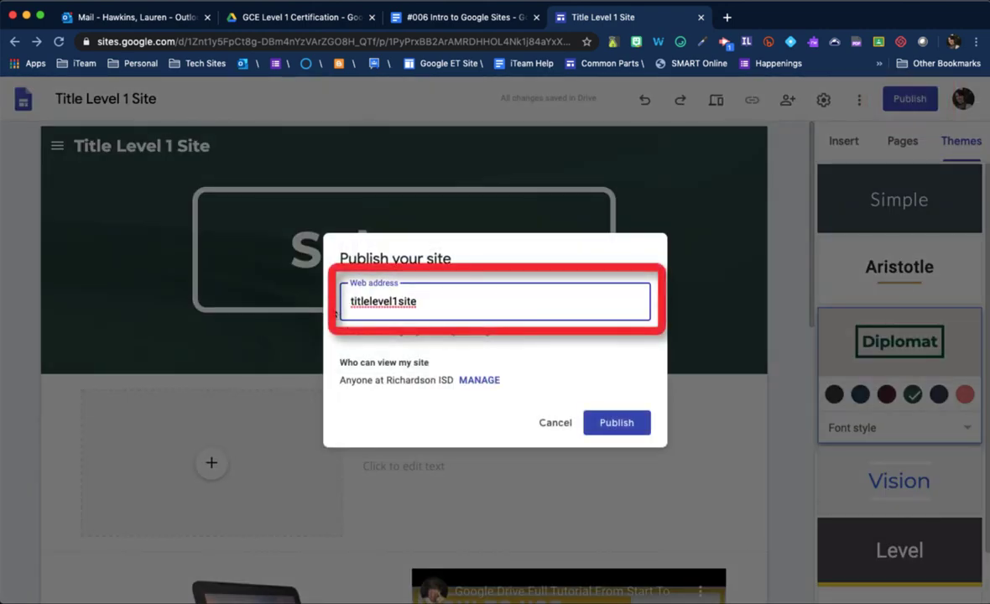
click(554, 423)
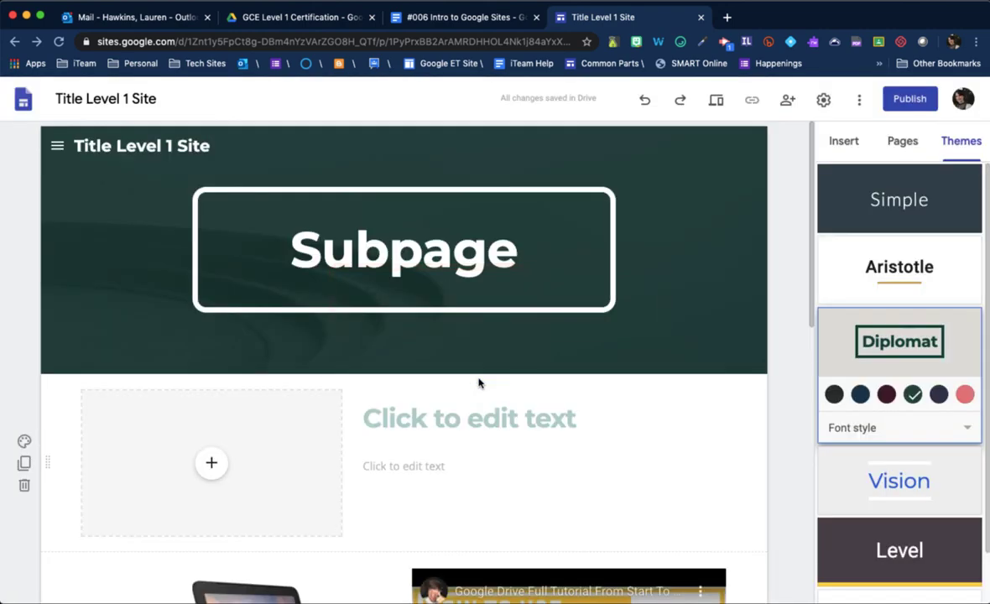
click(787, 99)
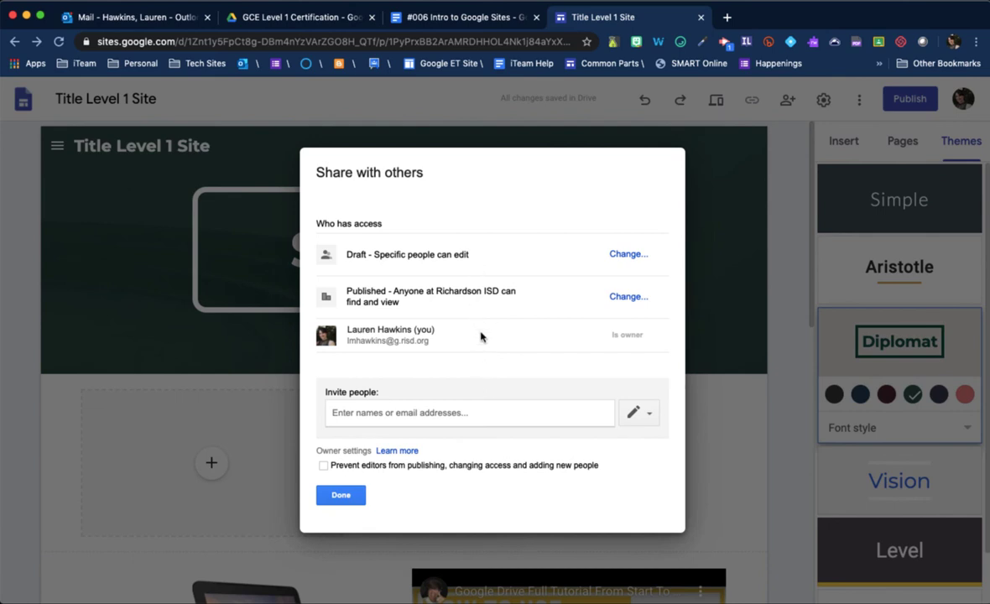
click(628, 296)
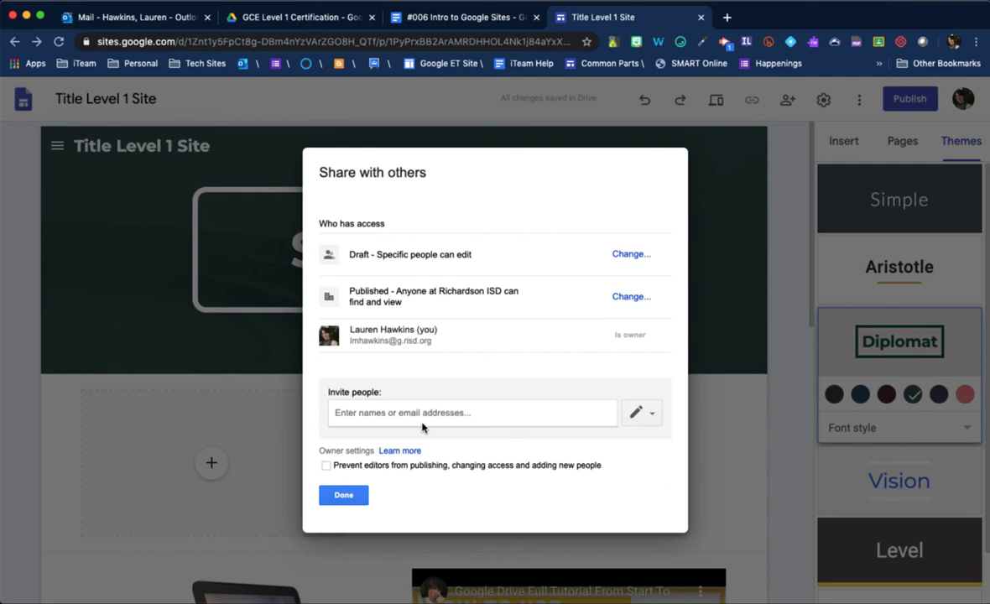
click(342, 495)
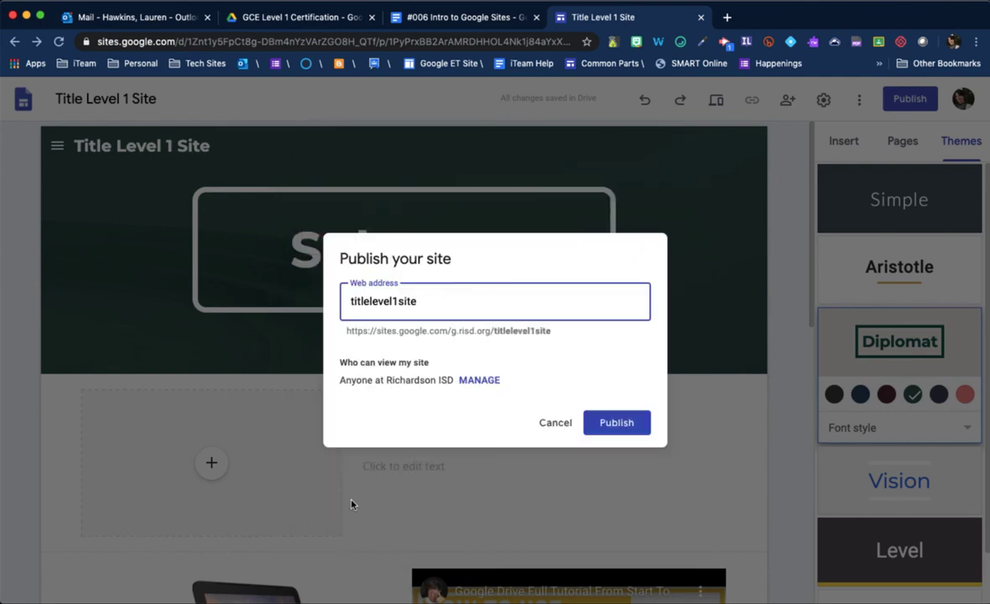
click(554, 422)
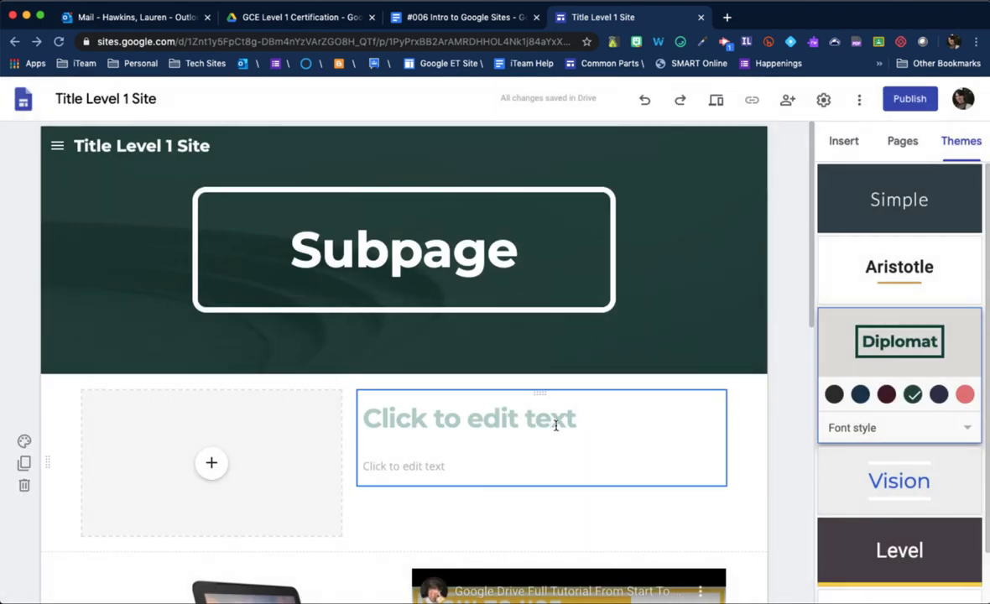
click(403, 249)
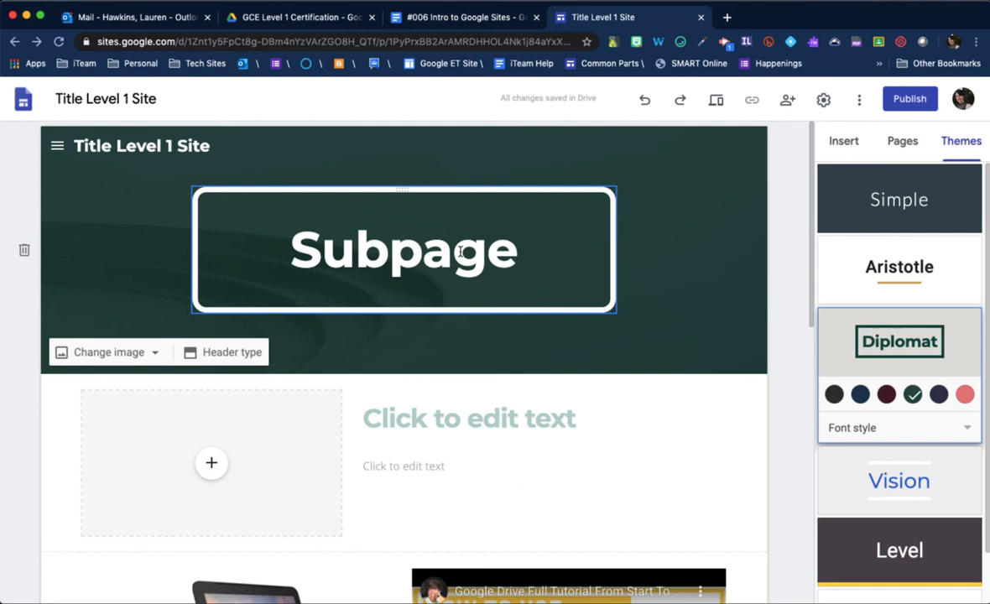
click(795, 225)
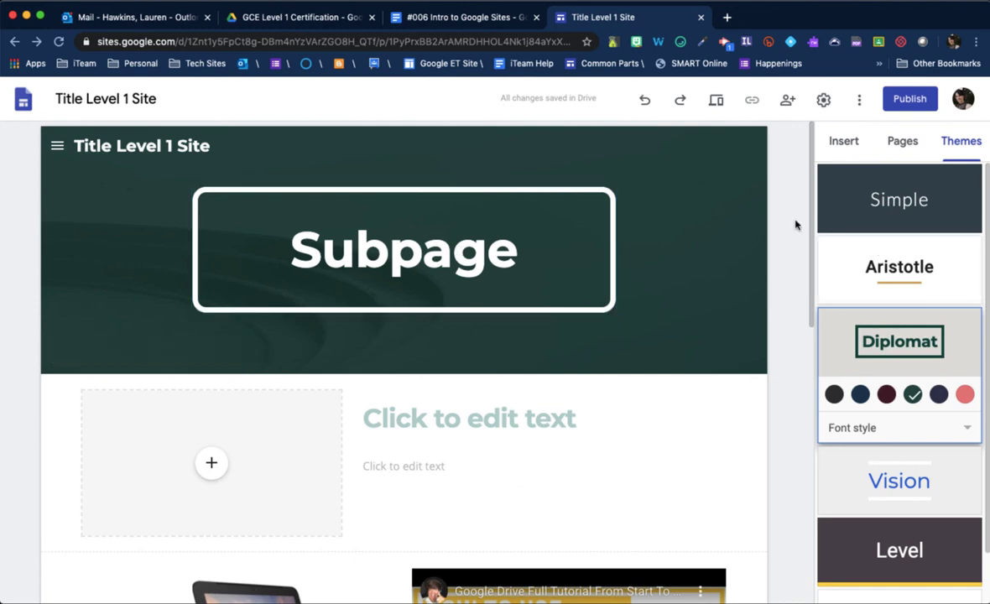